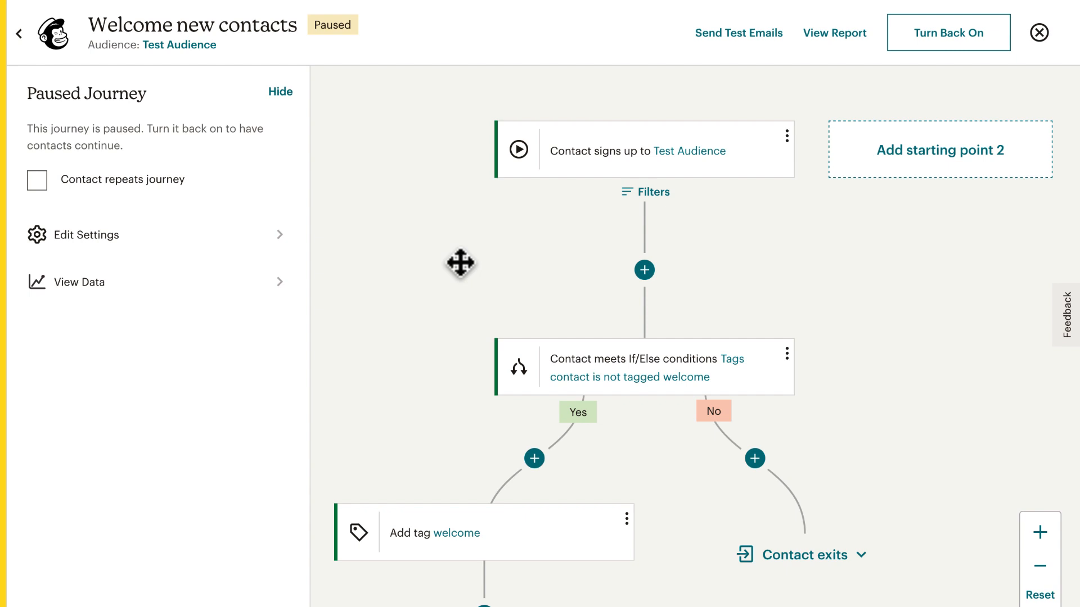
mouse_move(814, 240)
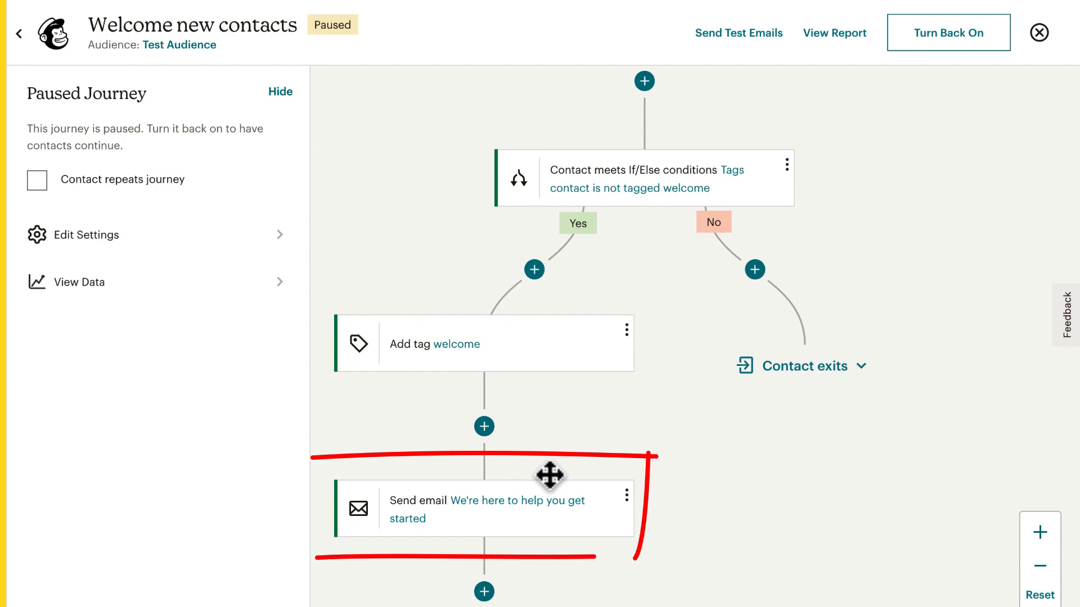
Review the welcome email's settings, then close them
scroll("down", 3)
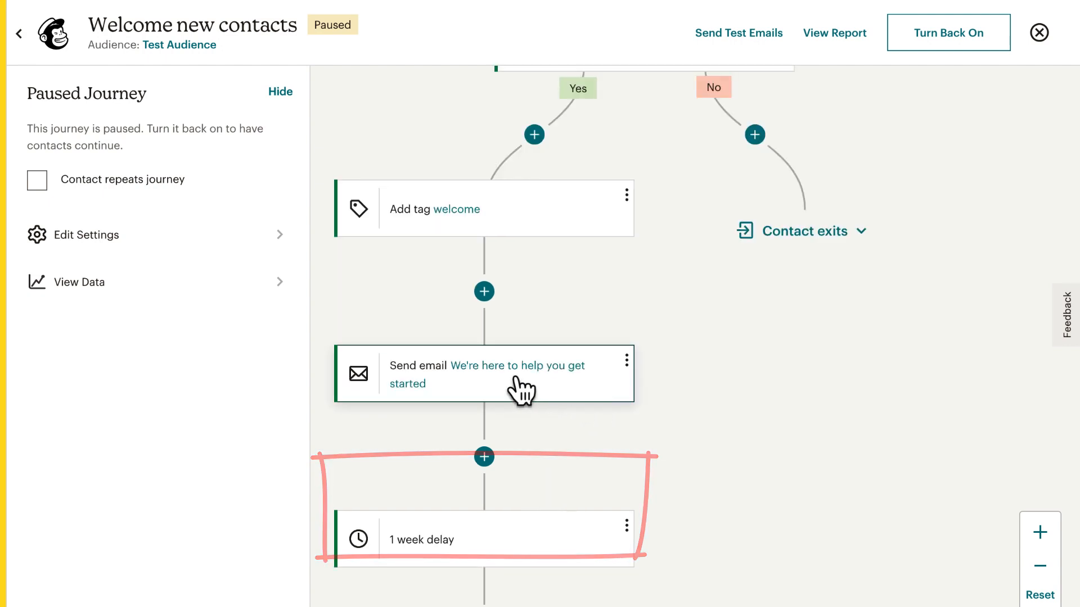
left_click(484, 374)
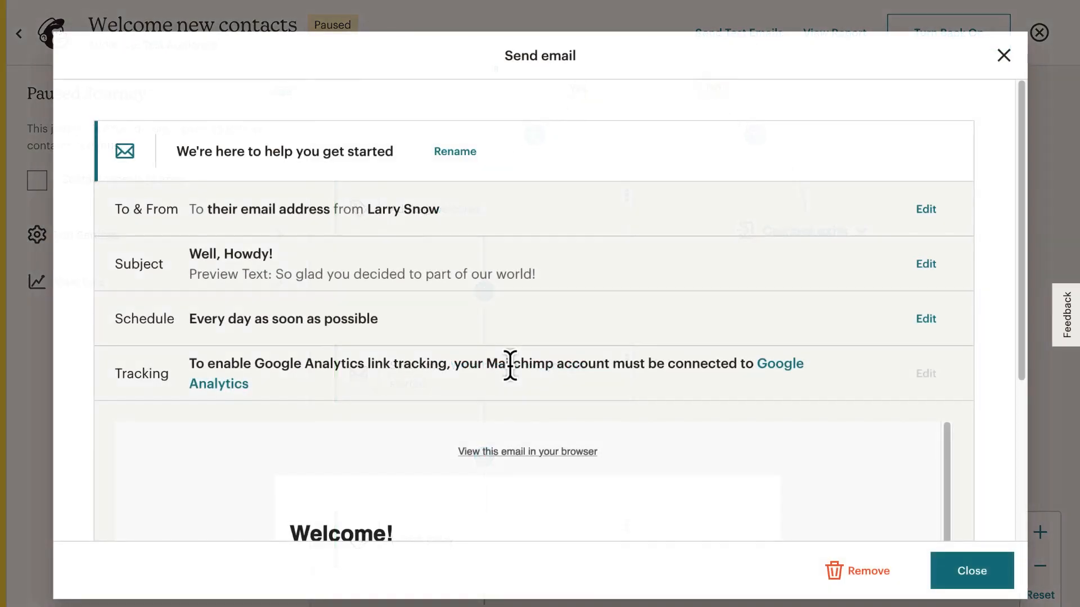
scroll("down", 3)
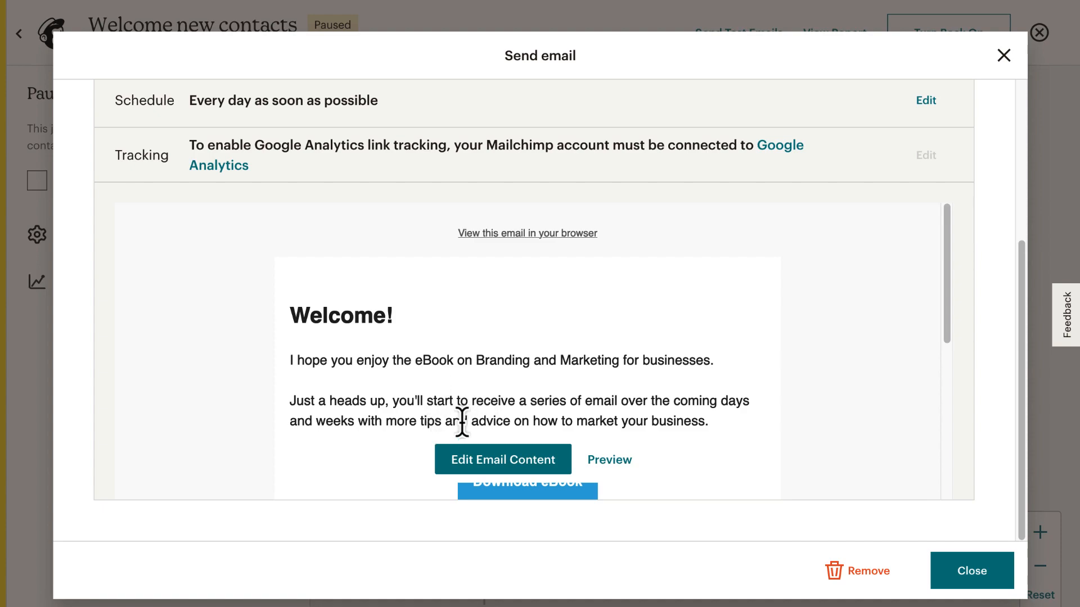
left_click(608, 460)
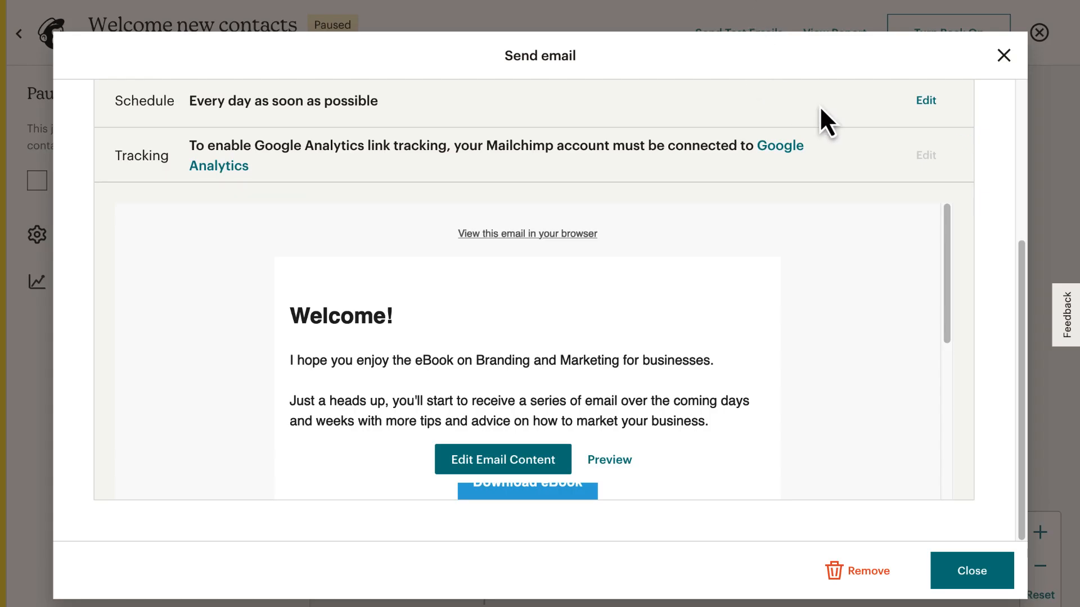
left_click(971, 570)
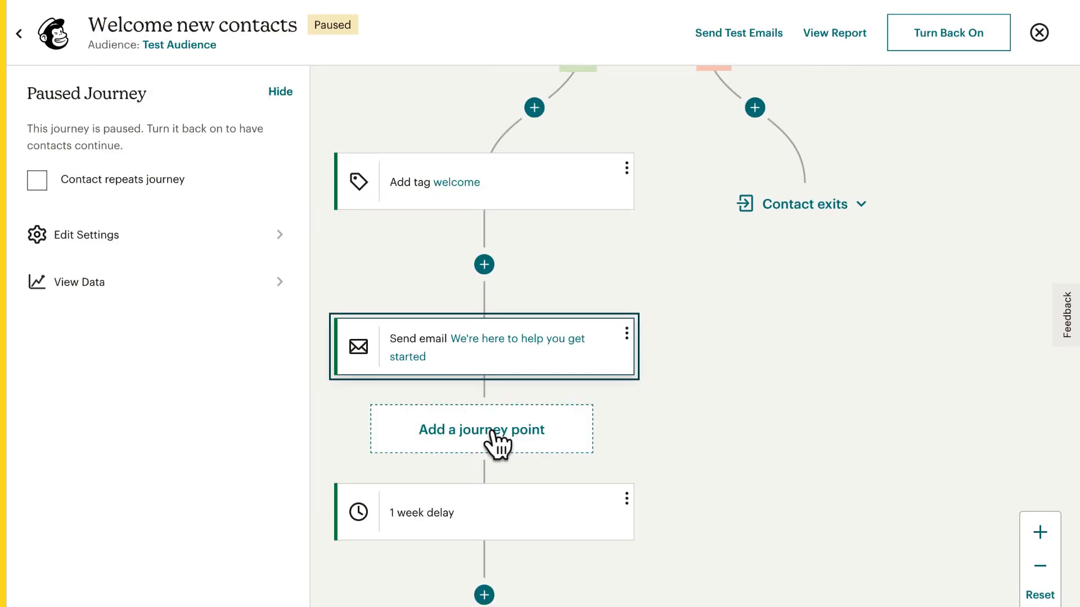
Add an If/Else rule after the welcome email and show its settings
left_click(482, 429)
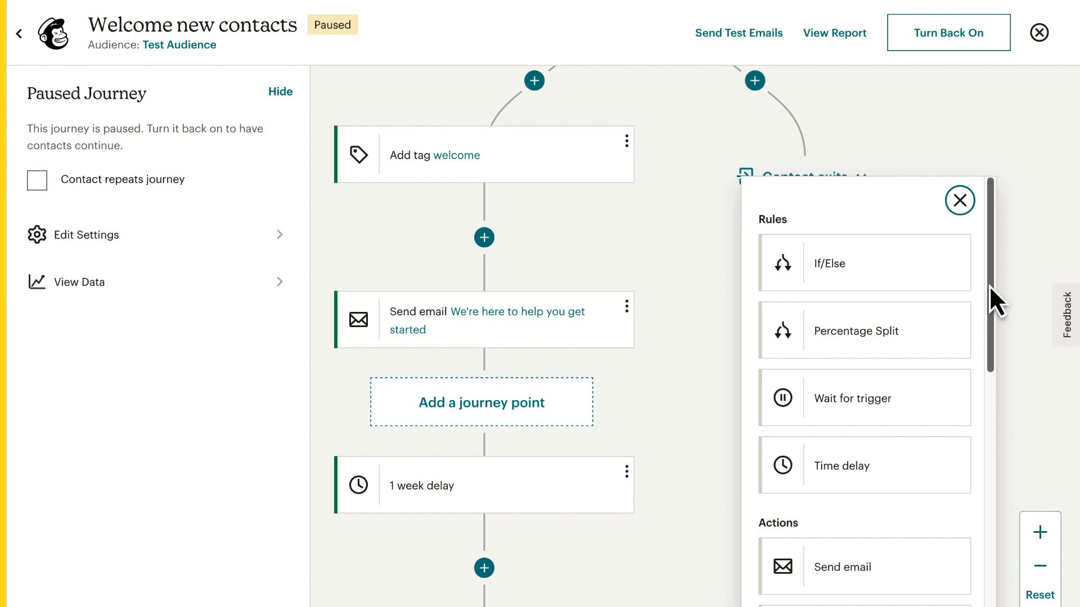
left_click(864, 263)
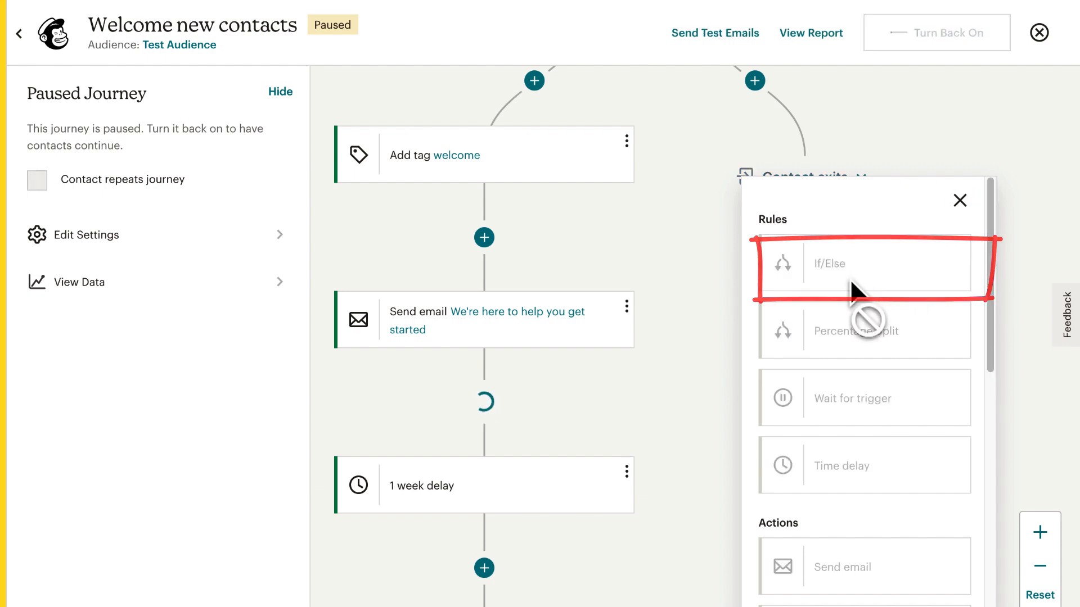
left_click(865, 264)
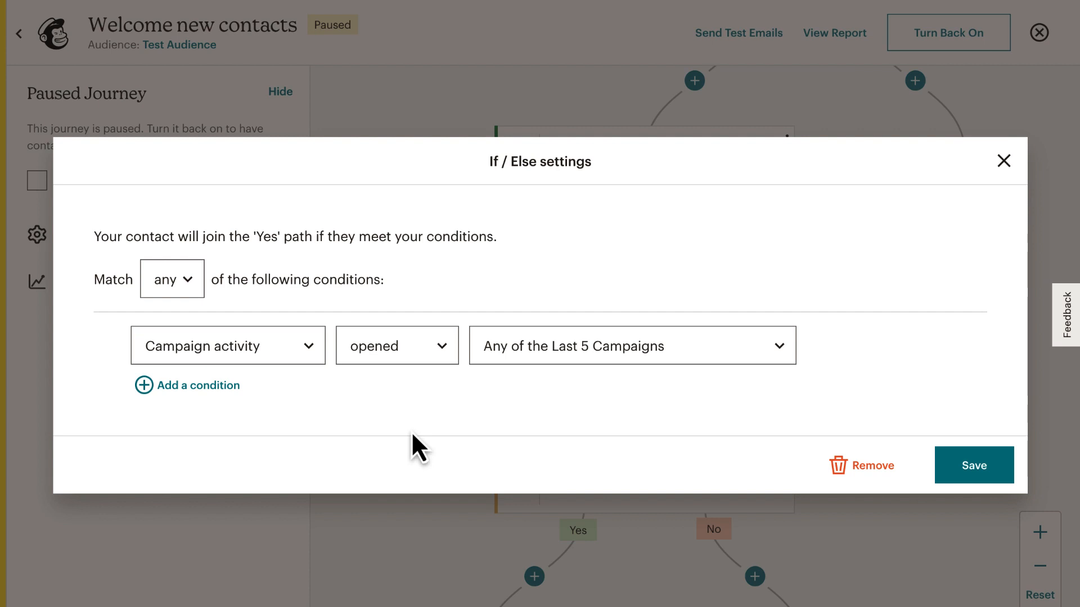
mouse_move(460, 424)
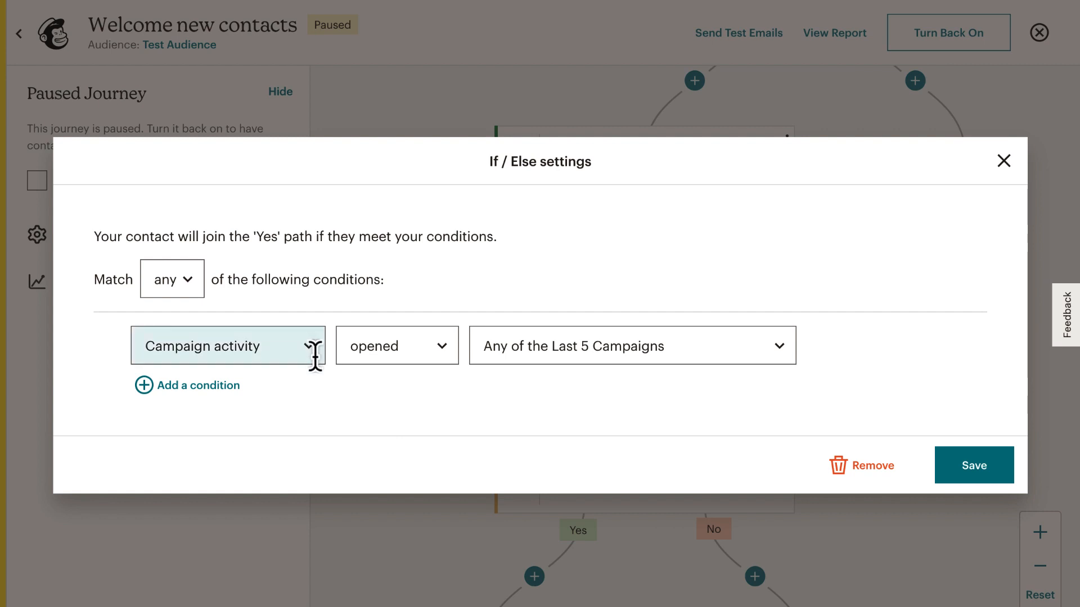
Switch the condition from opened to clicked on the 'We're here to help you get started' campaign
left_click(396, 346)
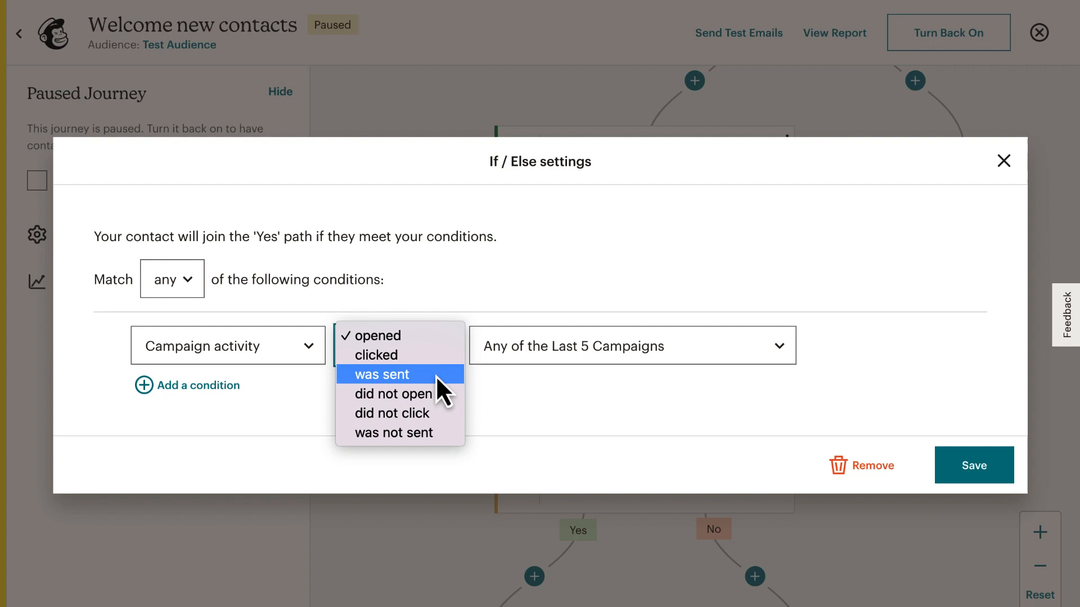
left_click(374, 354)
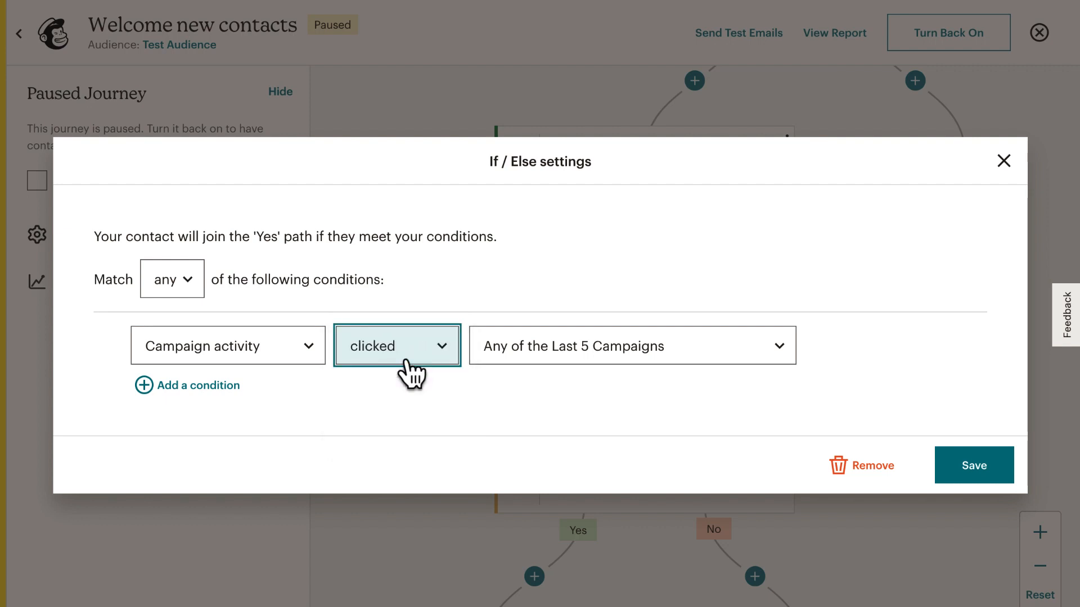
left_click(630, 345)
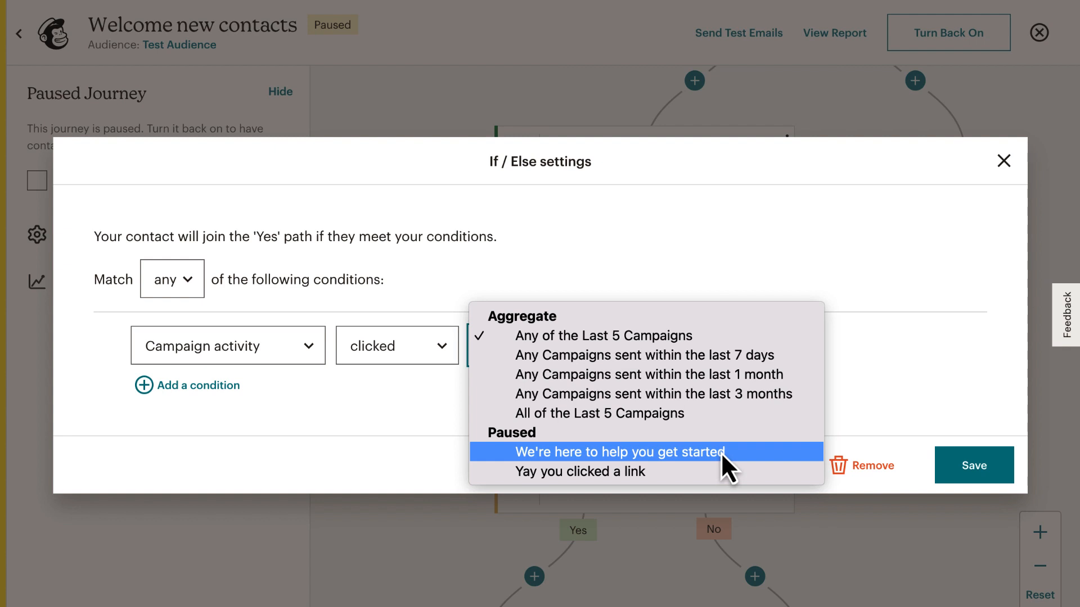
left_click(619, 452)
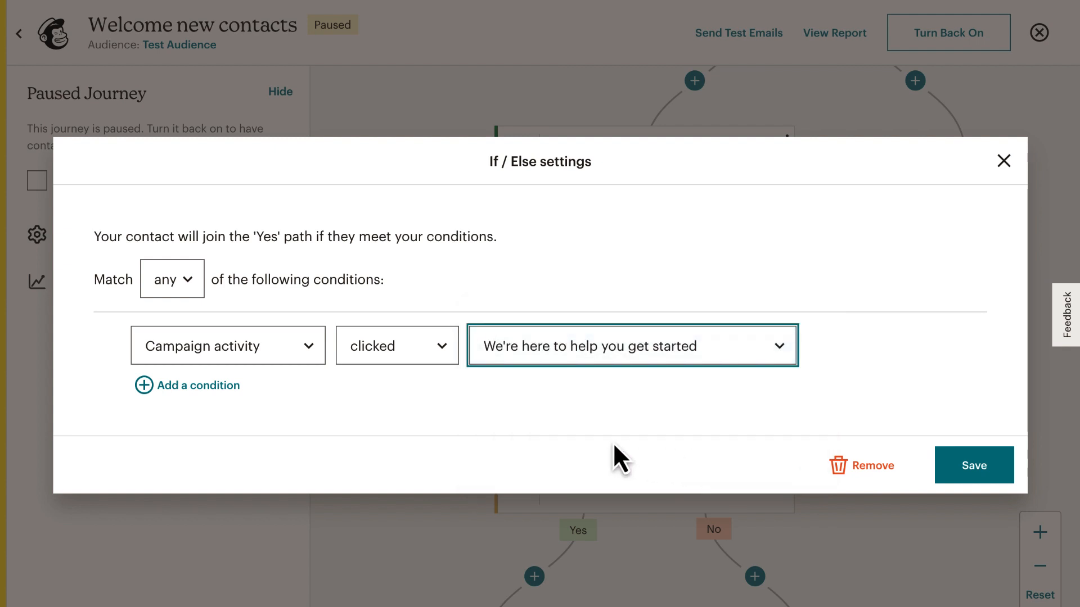
mouse_move(861, 465)
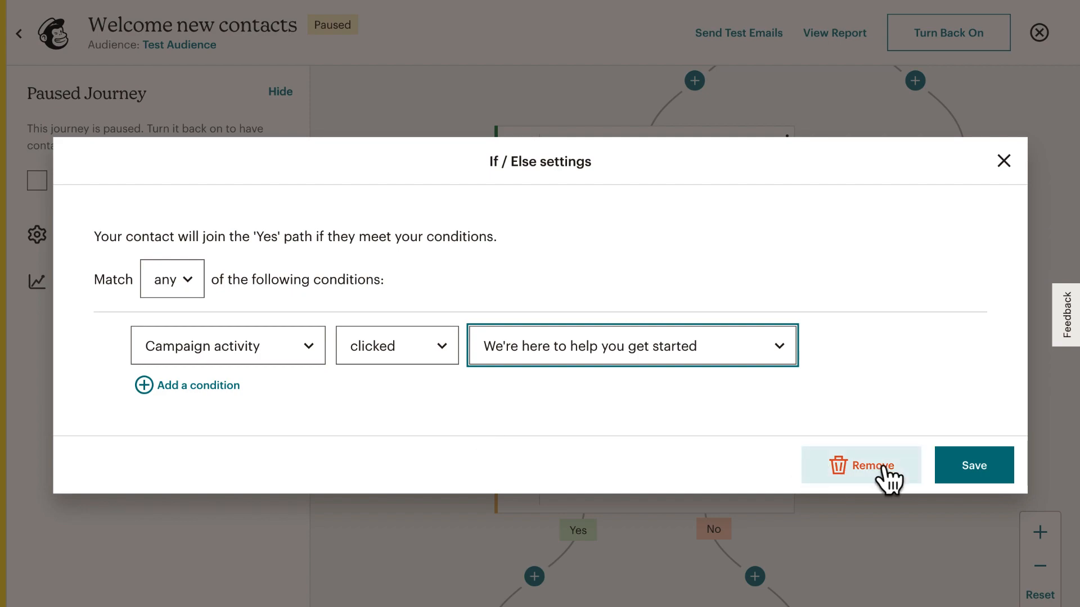
Remove the unfinished If/Else point and confirm the deletion
left_click(859, 466)
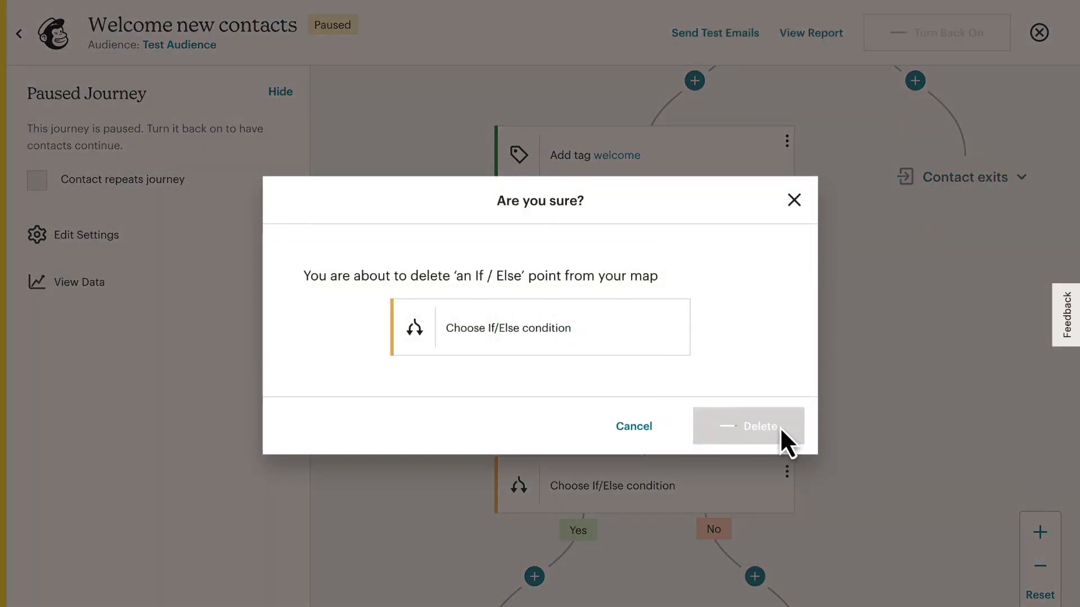
left_click(748, 426)
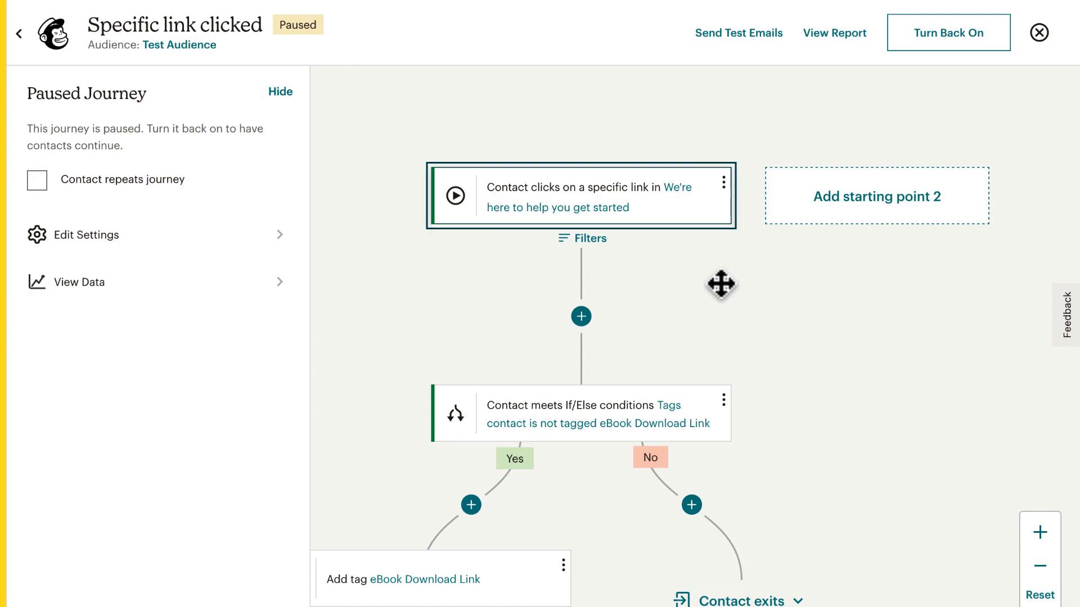
left_click(580, 196)
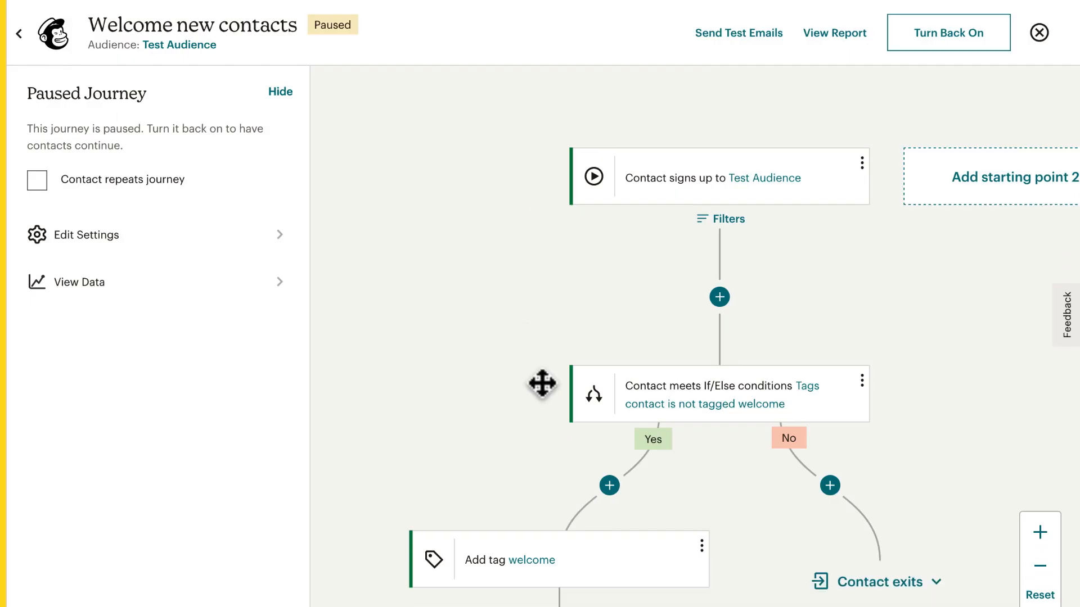
scroll("down", 3)
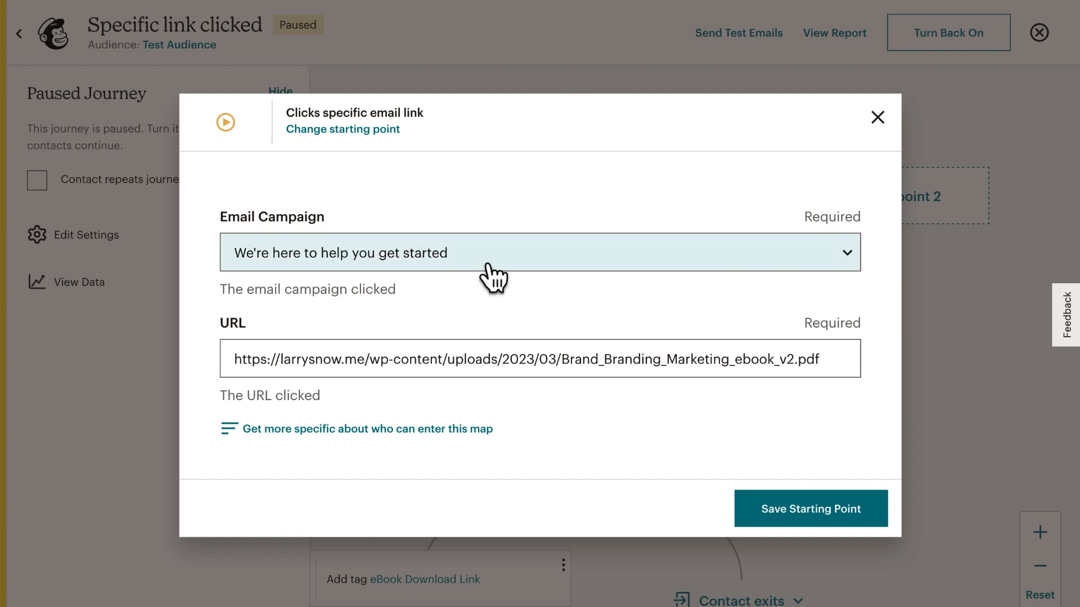
mouse_move(477, 282)
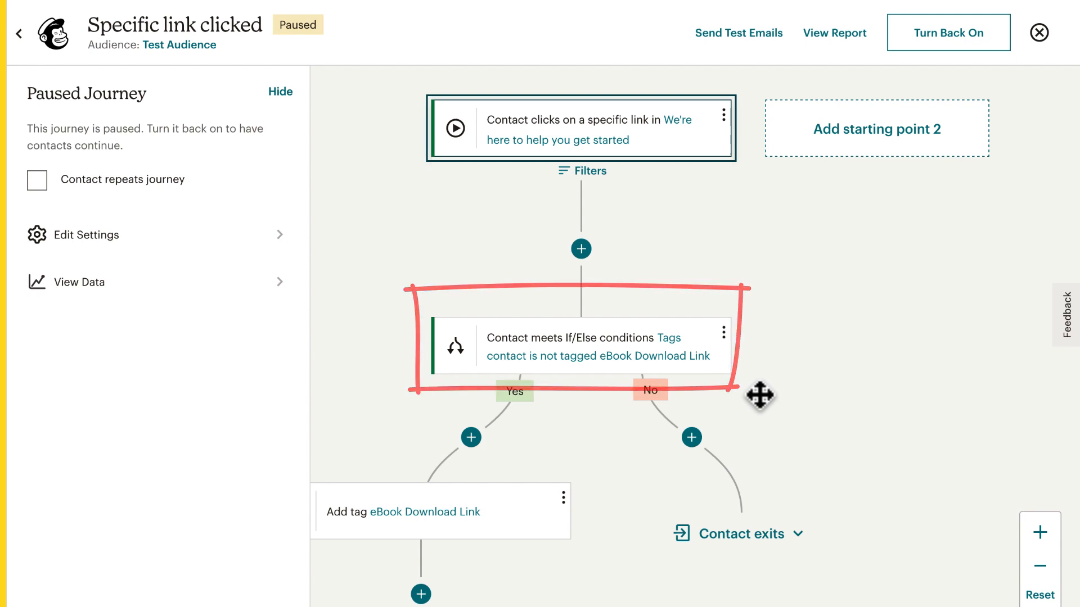
left_click_drag(760, 395, 719, 432)
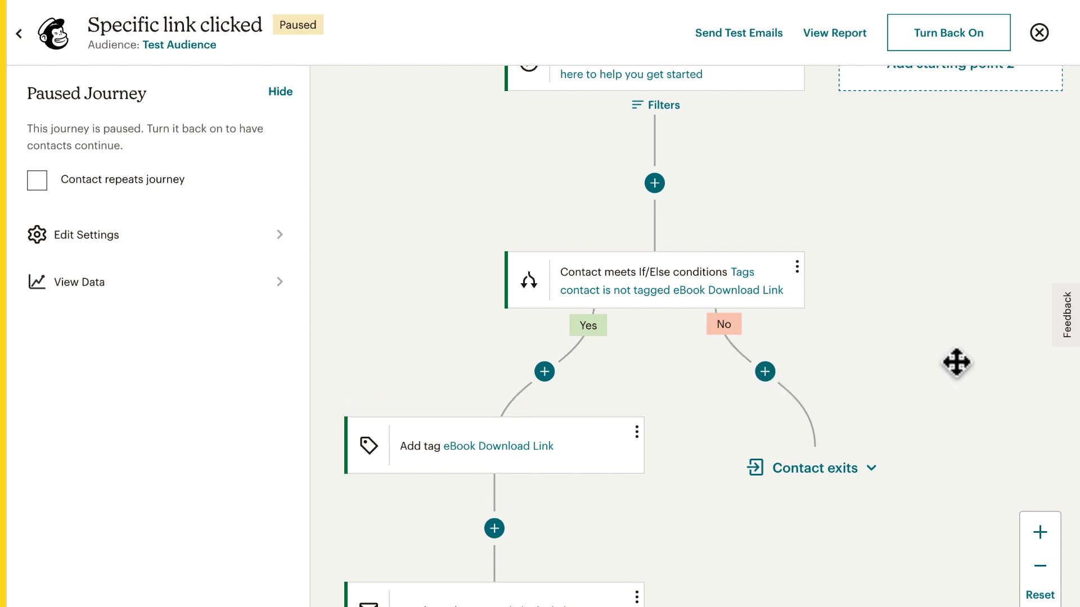
mouse_move(948, 363)
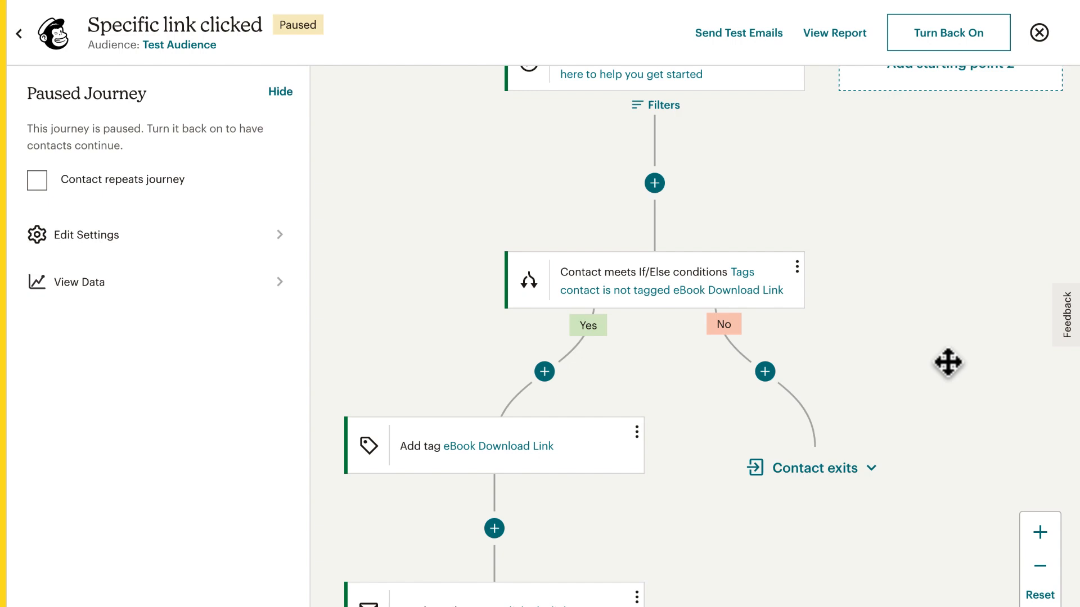
mouse_move(885, 368)
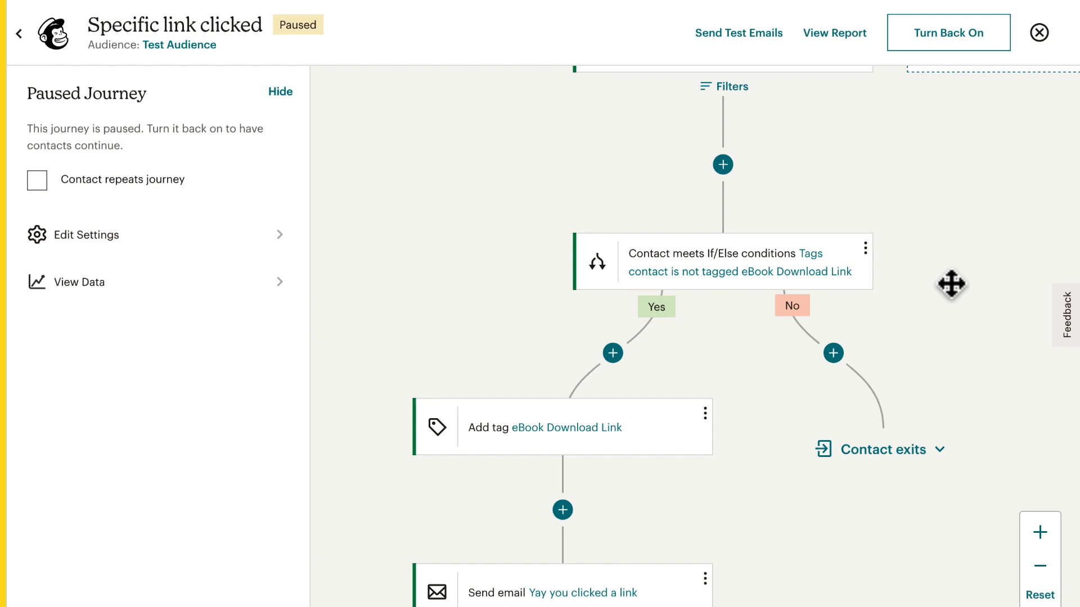
mouse_move(531, 290)
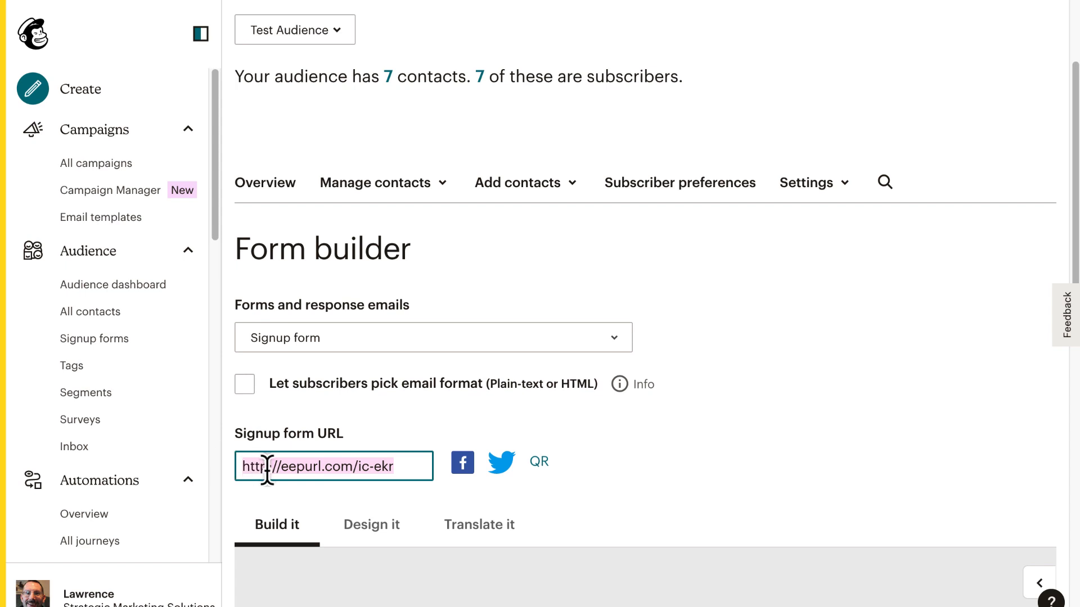
Bring up the copy options for the Test Audience signup form URL
right_click(331, 465)
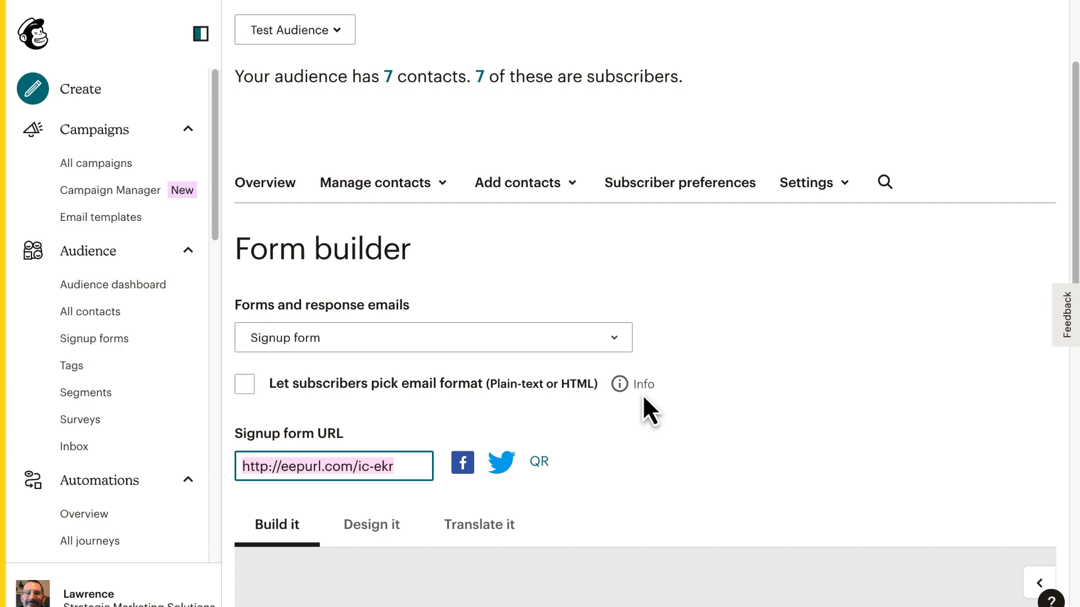
mouse_move(516, 182)
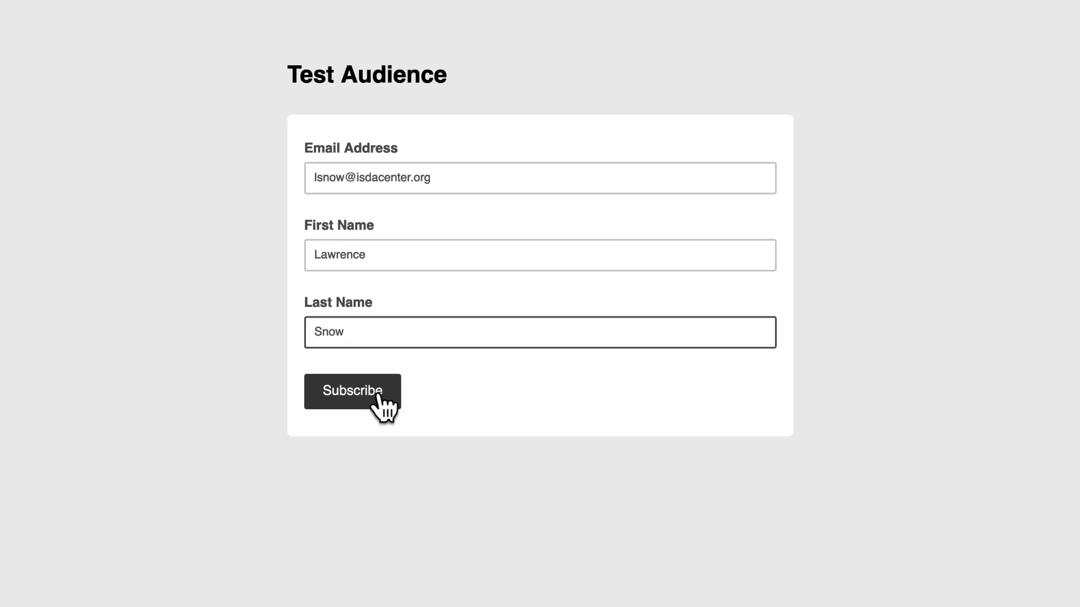
Tick 'I'm not a robot' and submit to reach Subscription Confirmed
left_click(352, 391)
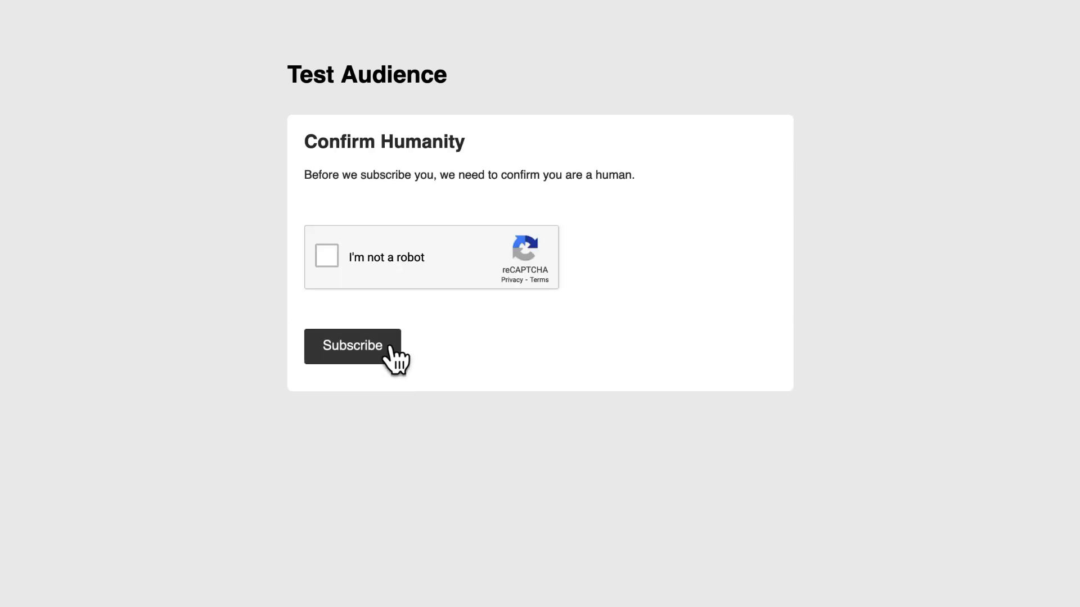
left_click(326, 255)
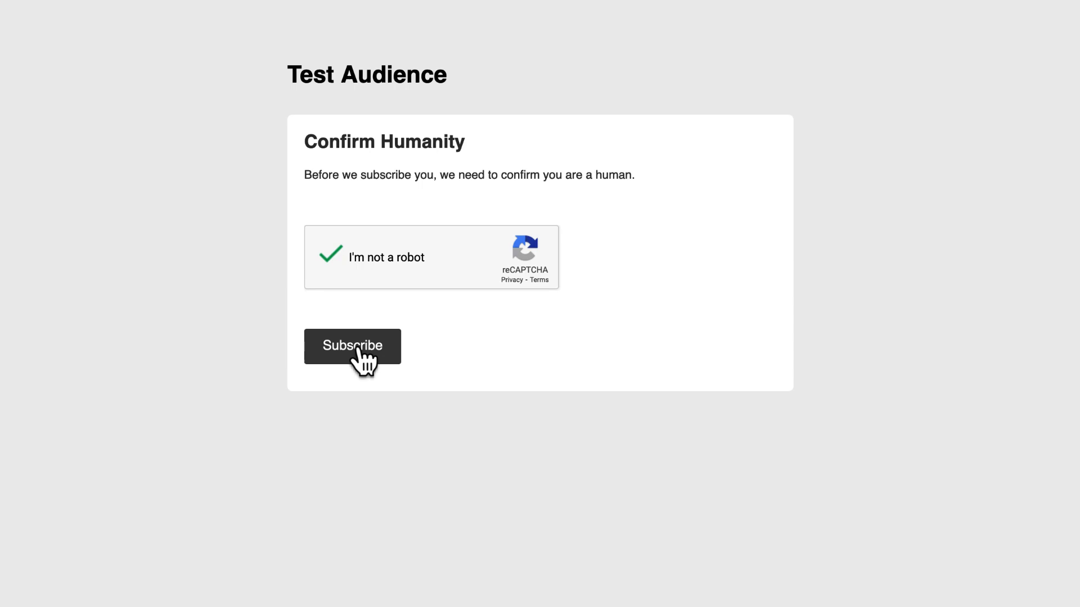
left_click(352, 346)
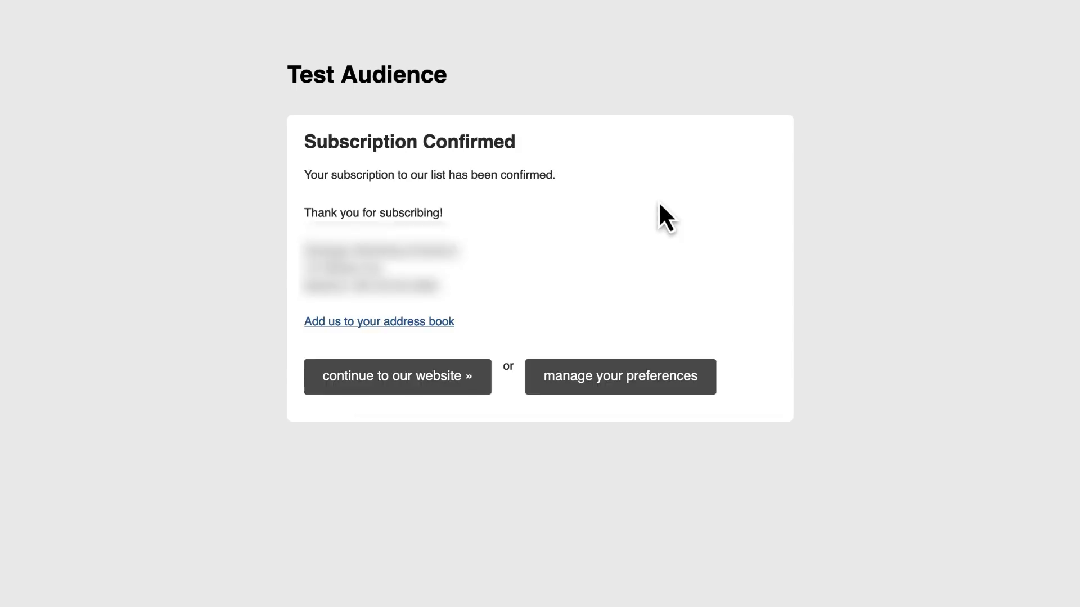
mouse_move(724, 200)
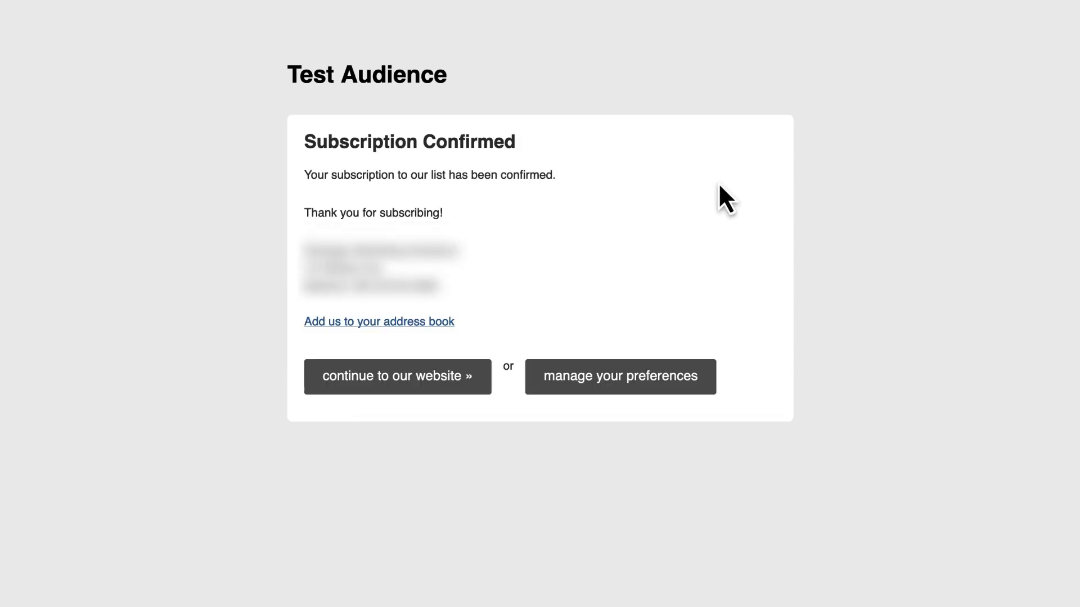
mouse_move(679, 72)
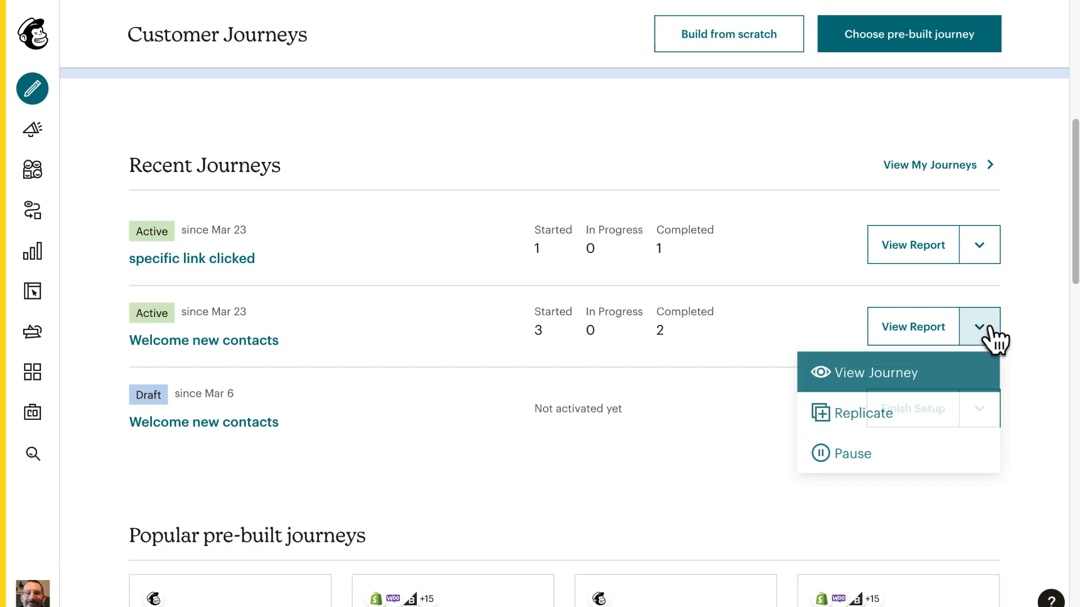
View the Specific link clicked journey map, then switch to All contacts
right_click(871, 372)
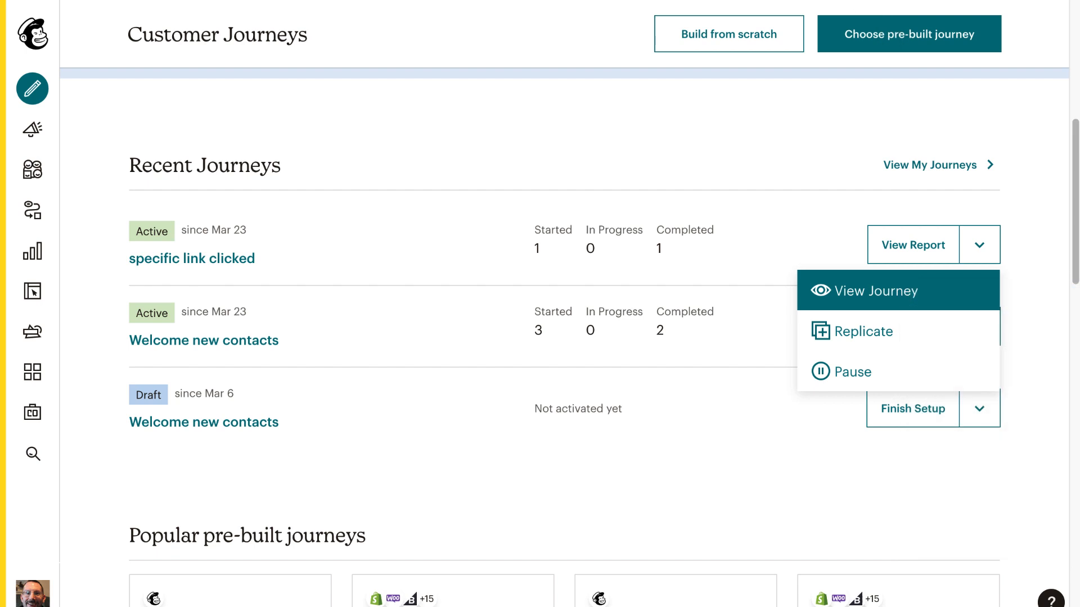
left_click(876, 290)
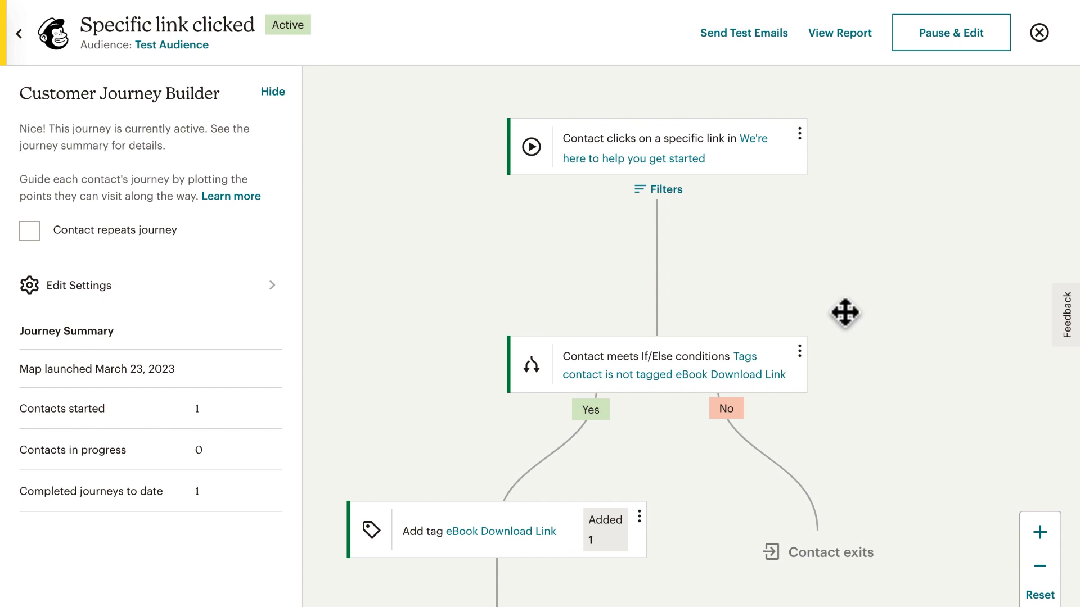
mouse_move(716, 169)
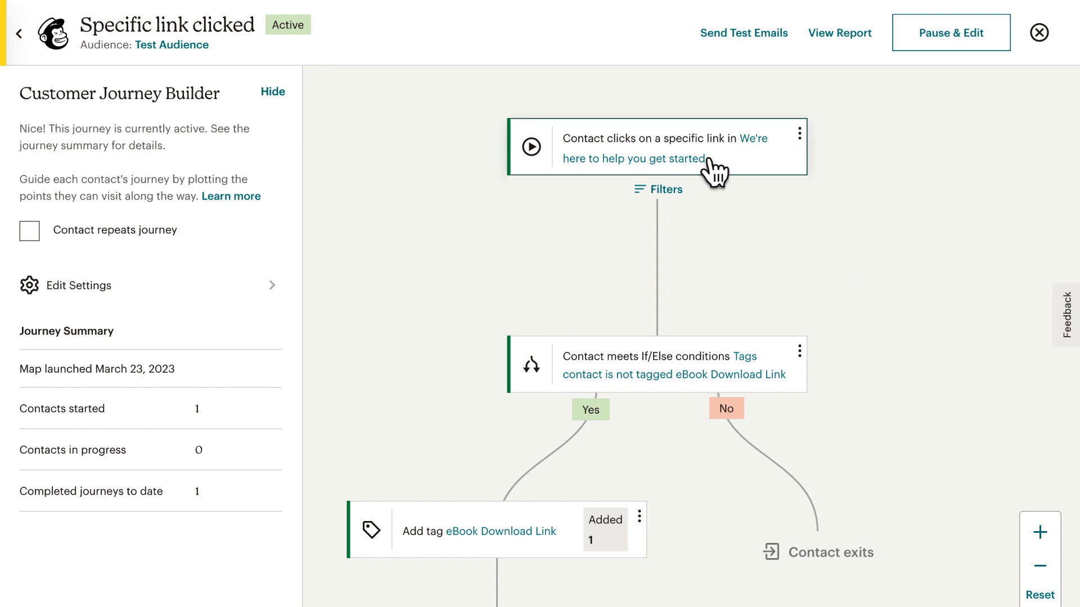
mouse_move(844, 308)
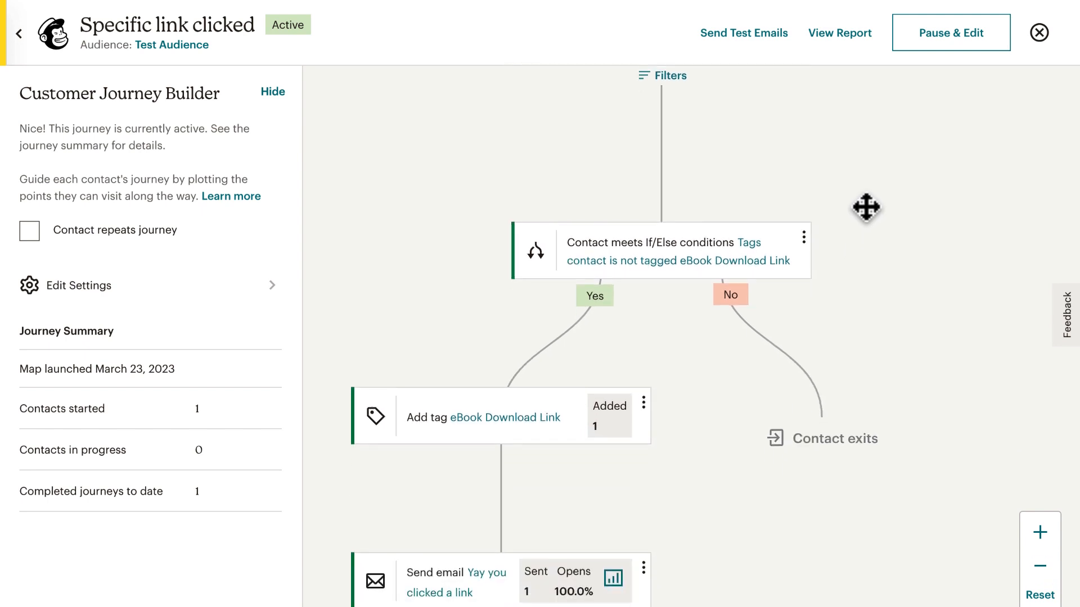
mouse_move(857, 215)
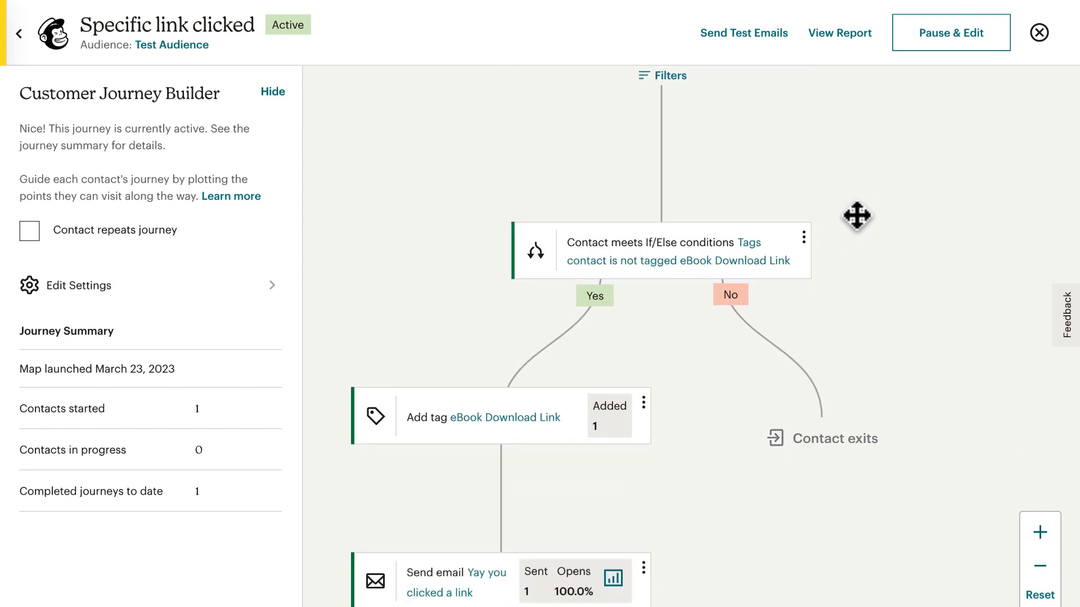
left_click(89, 311)
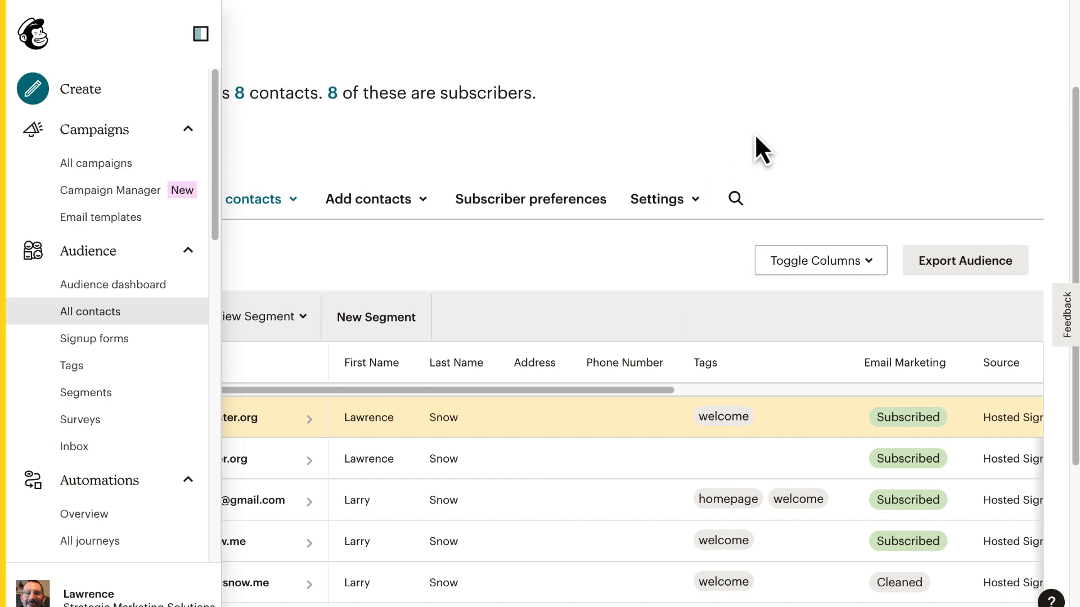
mouse_move(371, 83)
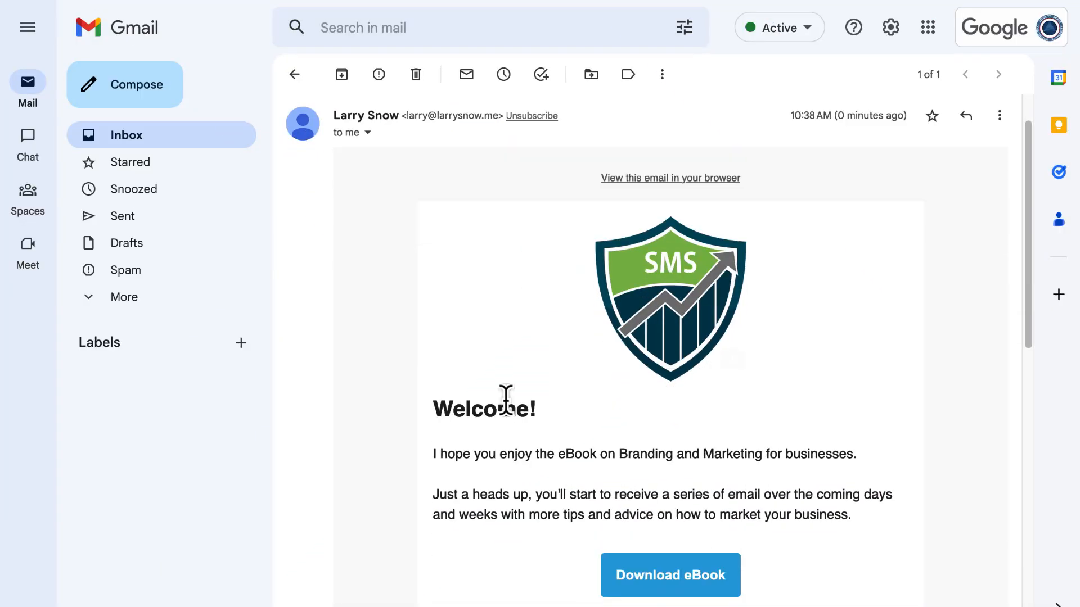
Scroll the welcome email and follow its Download eBook link
scroll("down", 3)
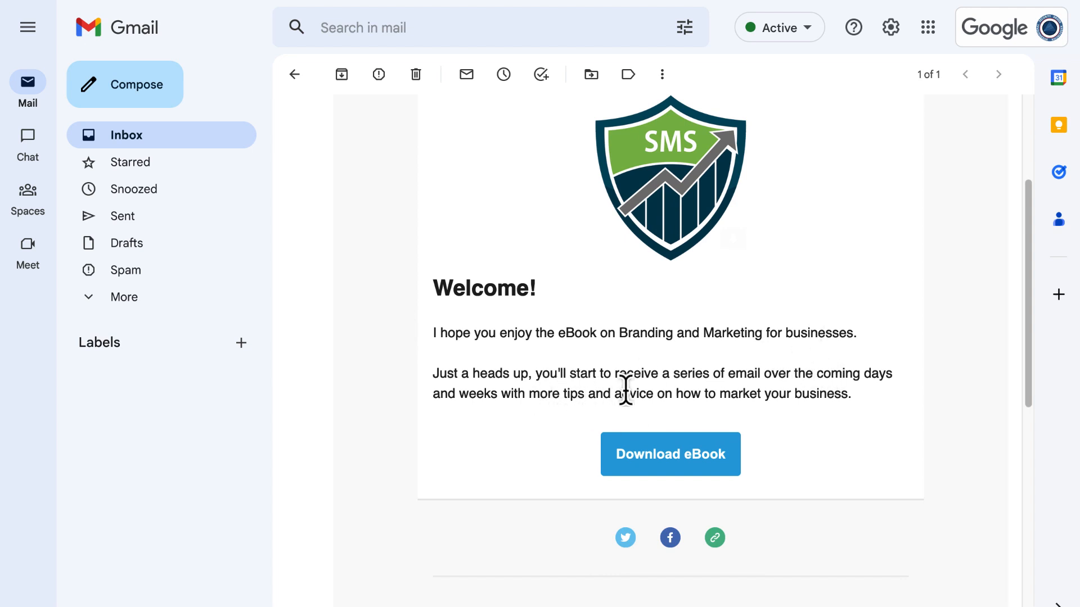
mouse_move(816, 420)
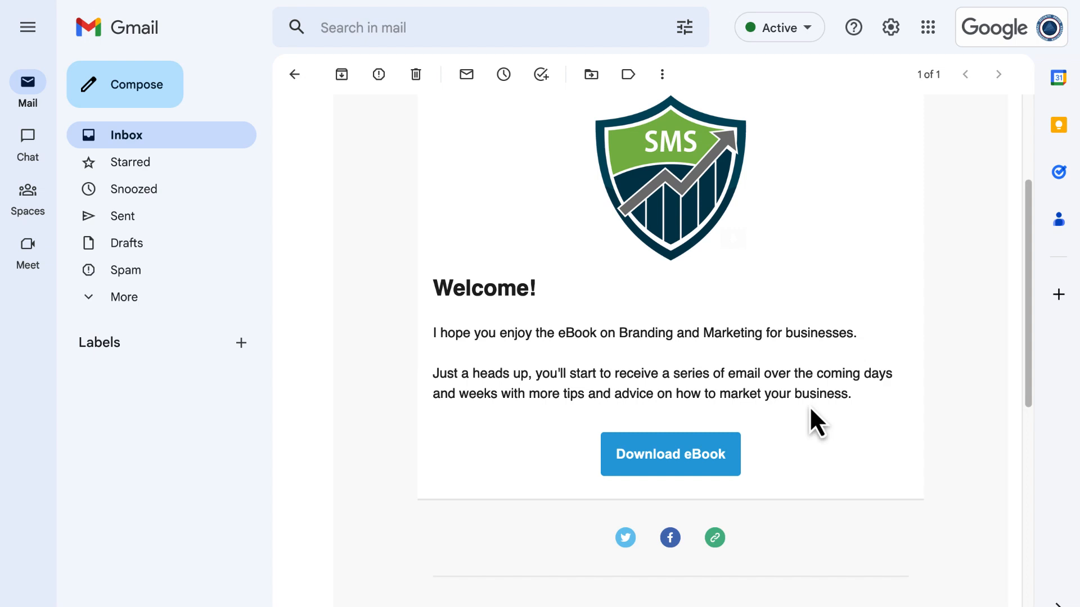
mouse_move(814, 401)
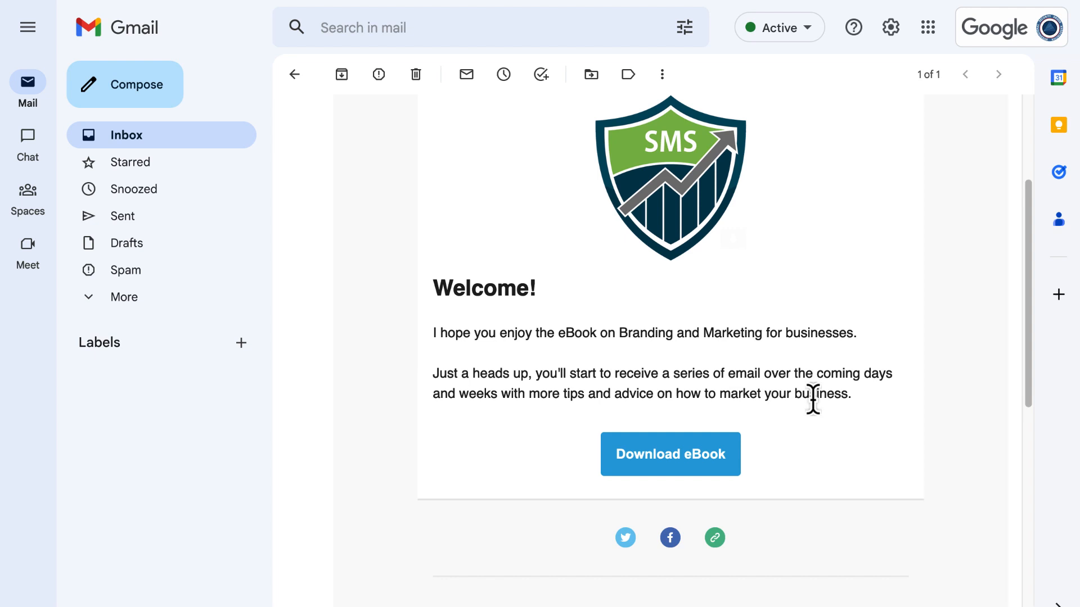
mouse_move(806, 461)
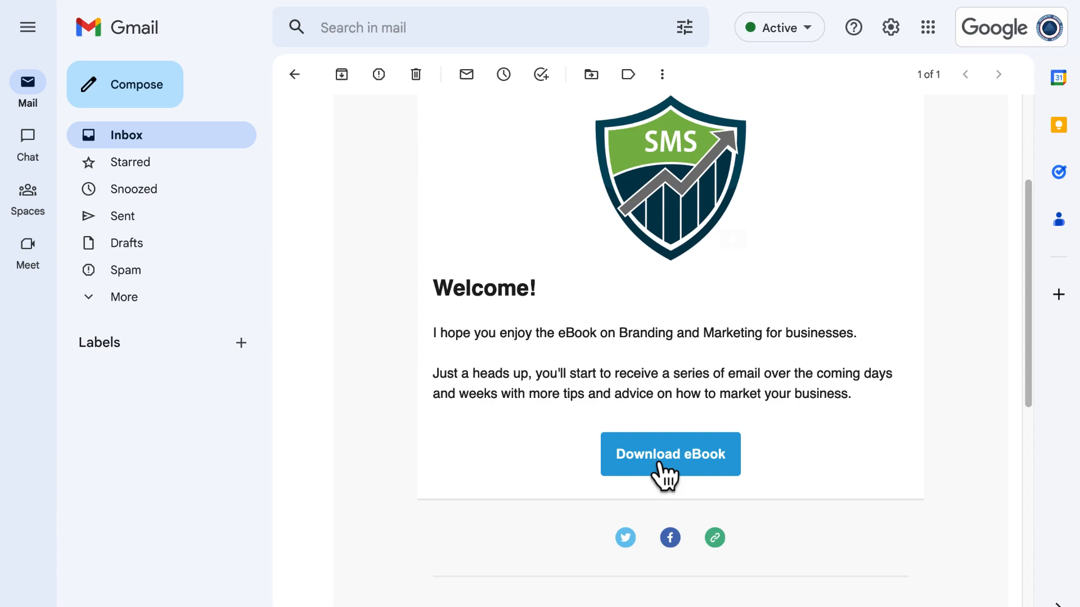
left_click(669, 453)
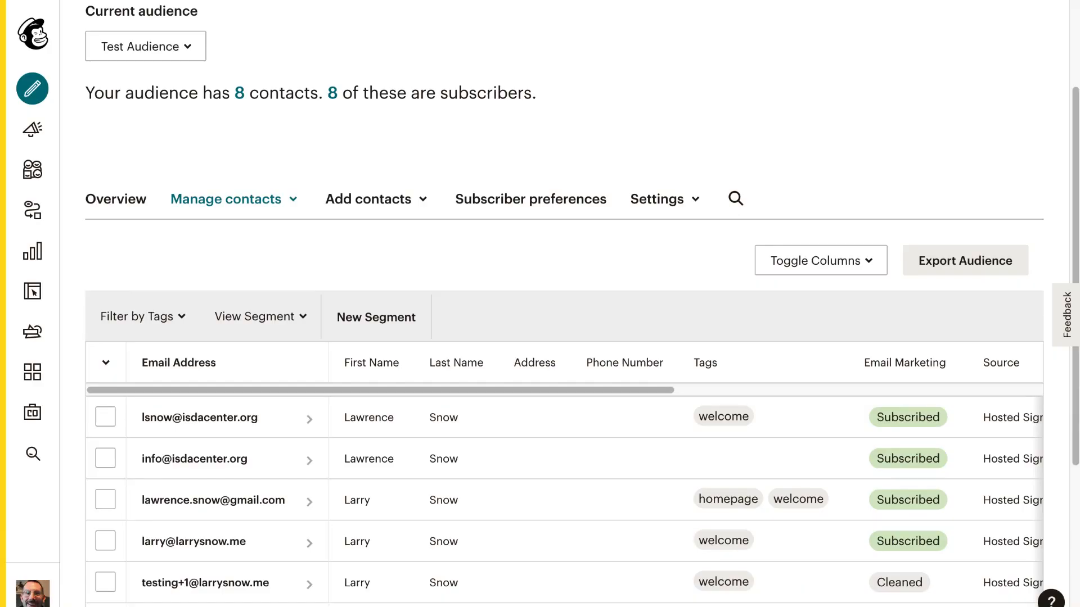
mouse_move(668, 299)
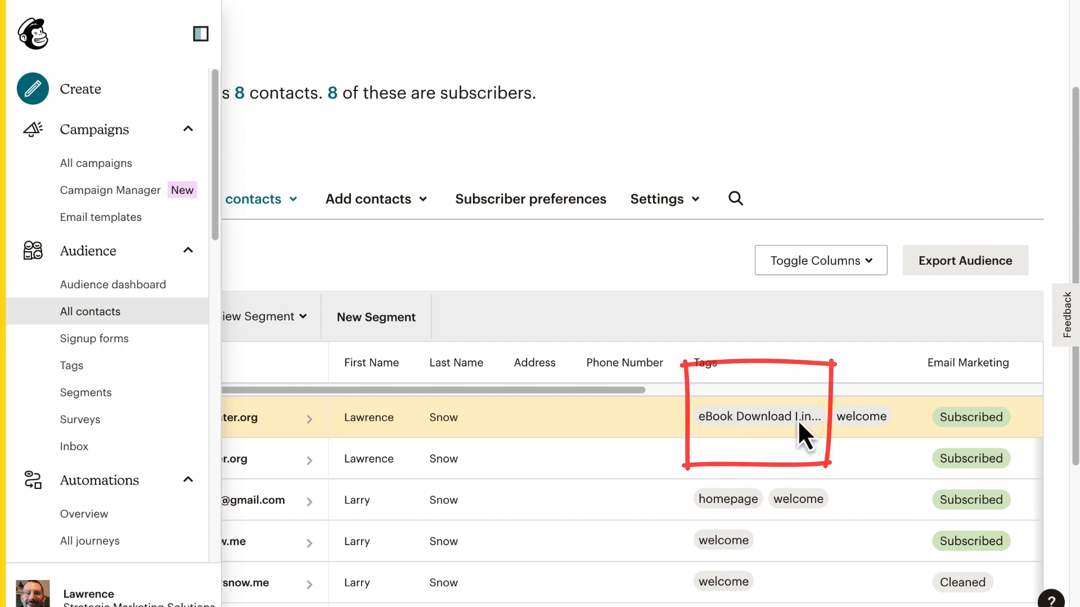
Reopen the Specific link clicked journey map from the contacts page
left_click(758, 417)
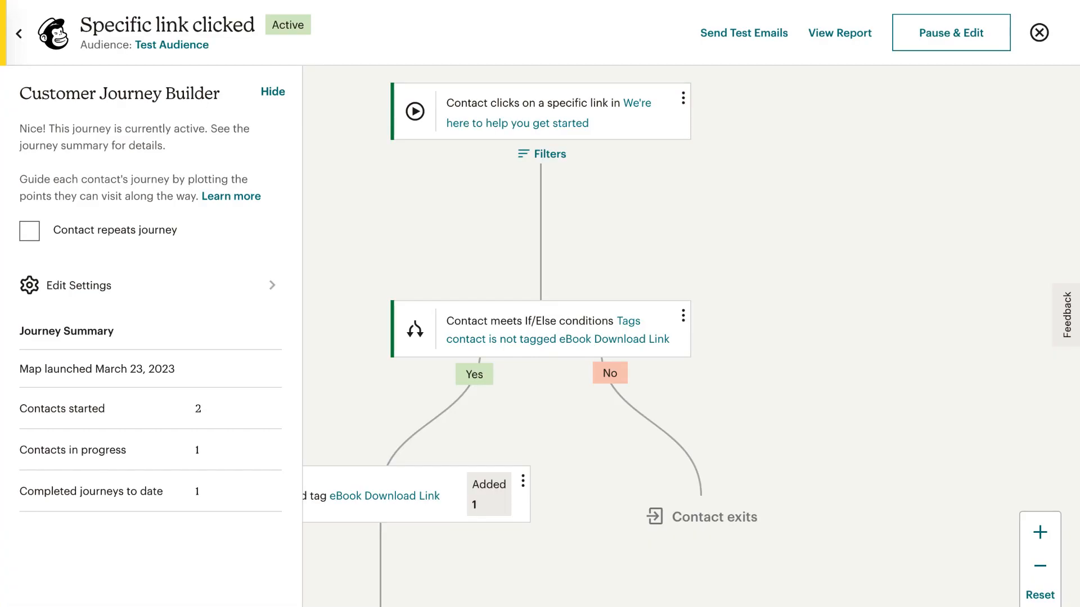
mouse_move(65, 409)
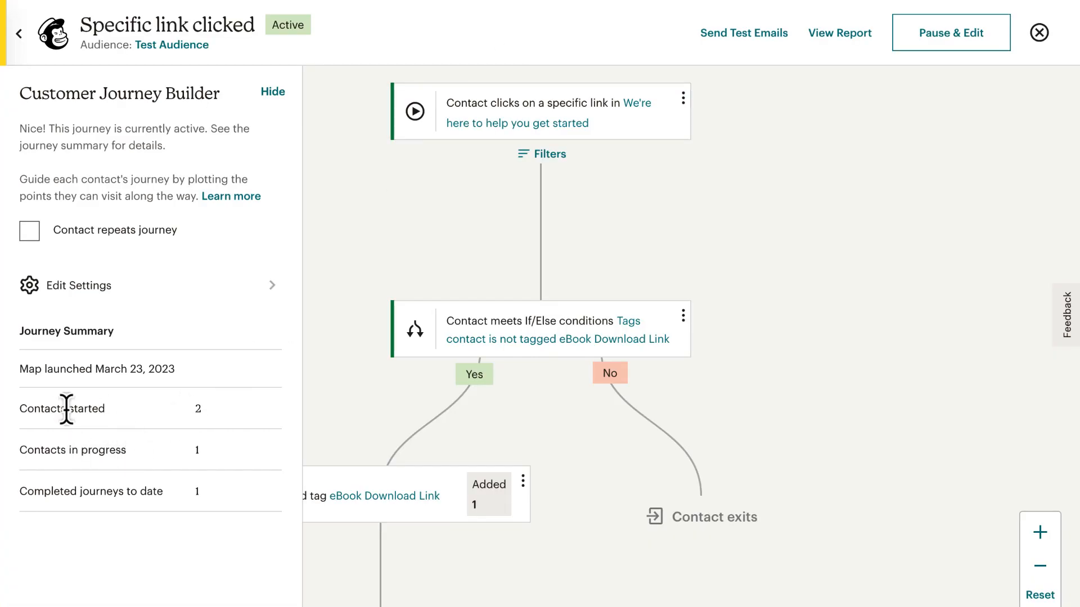
mouse_move(197, 410)
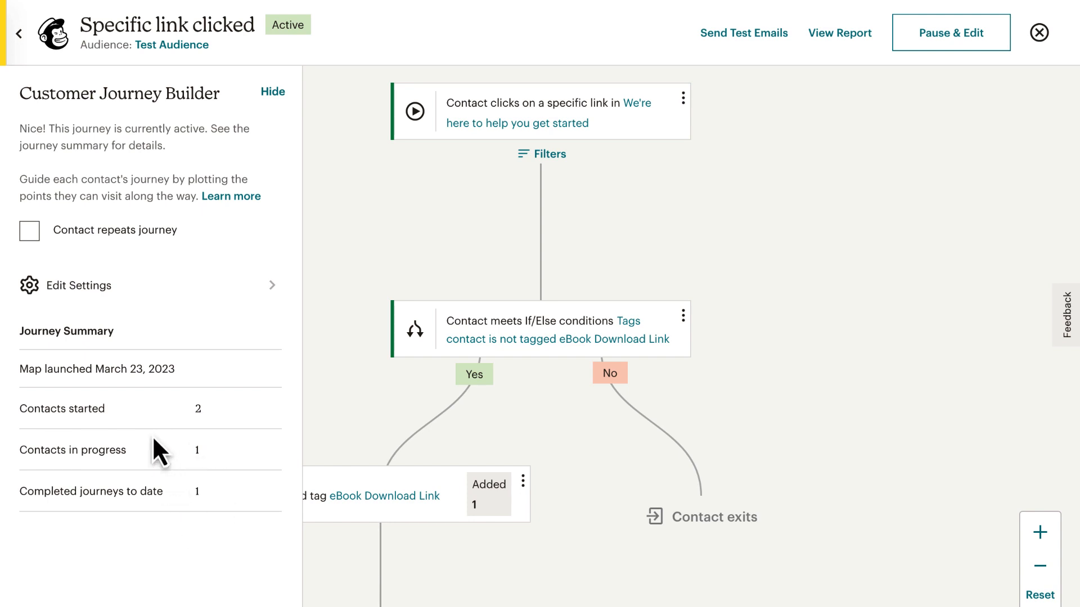
mouse_move(200, 427)
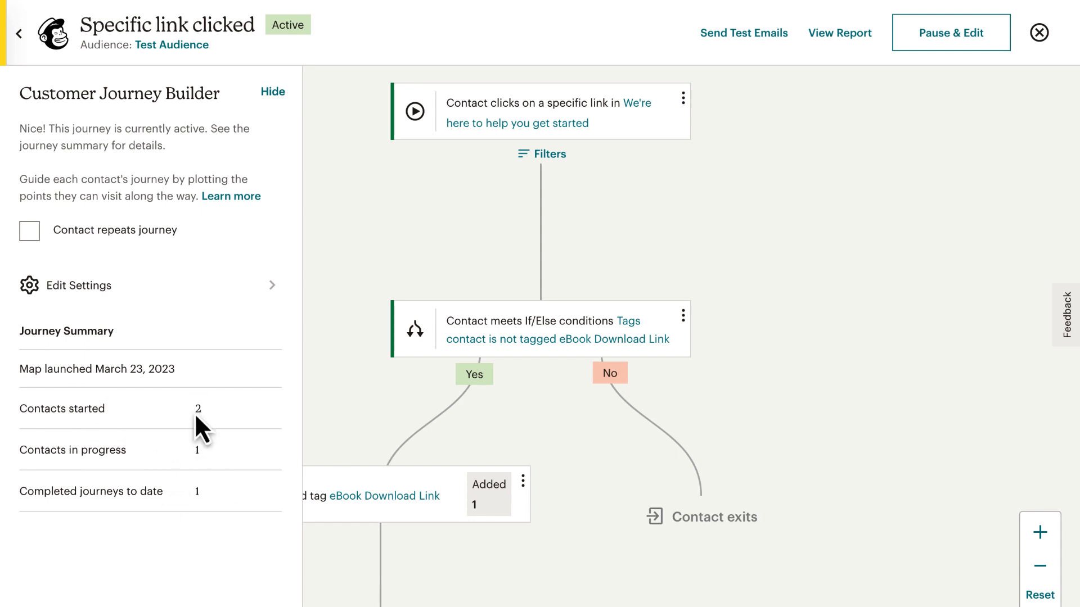
mouse_move(195, 406)
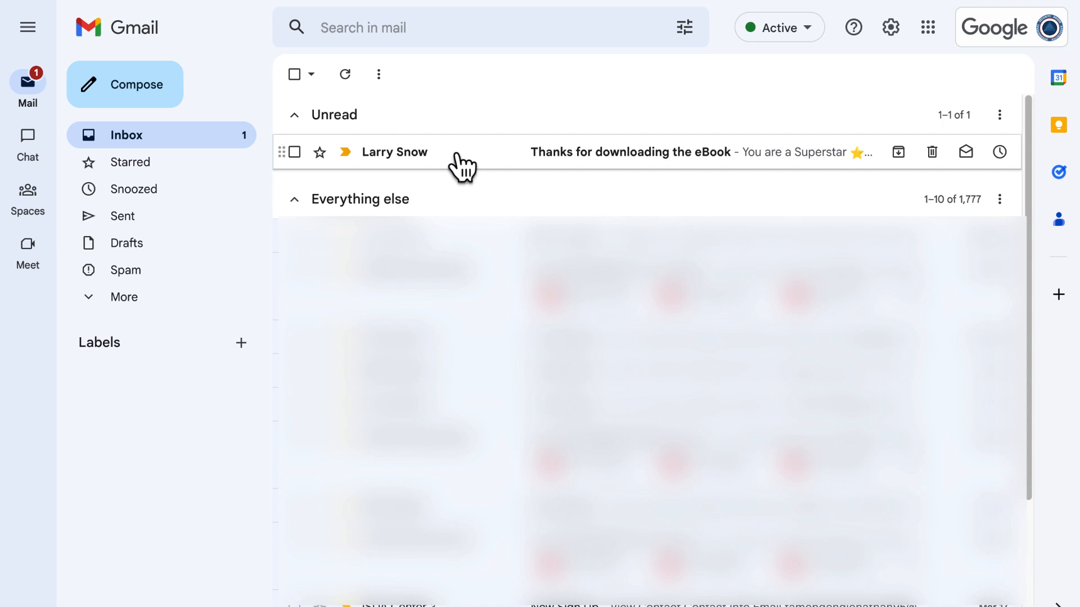
mouse_move(472, 165)
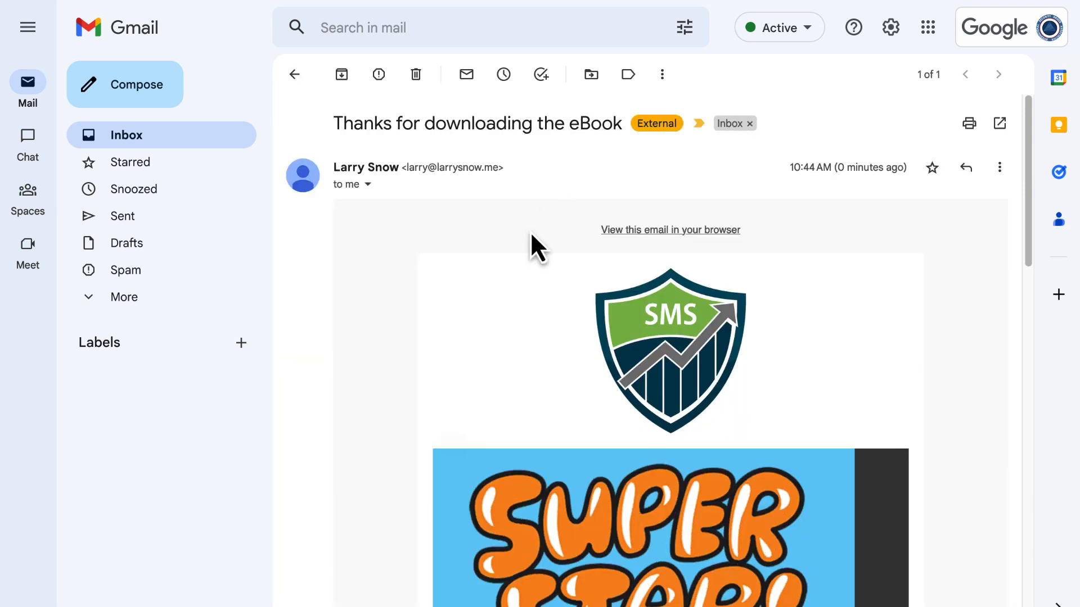
Scroll through the Superstar graphic, thank-you note and Facebook Group invitation
scroll("down", 3)
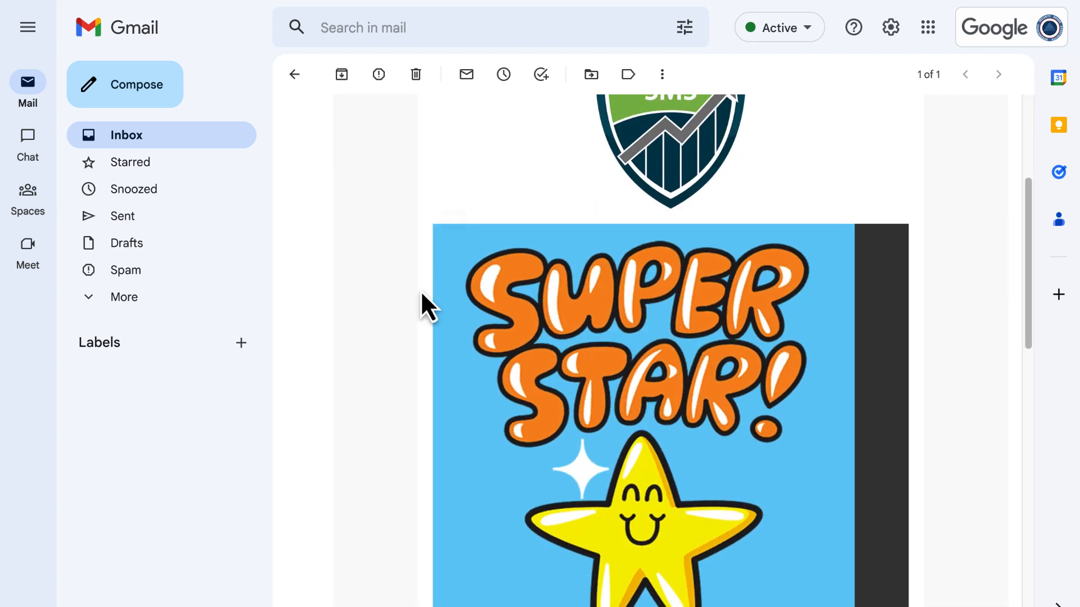
scroll("down", 3)
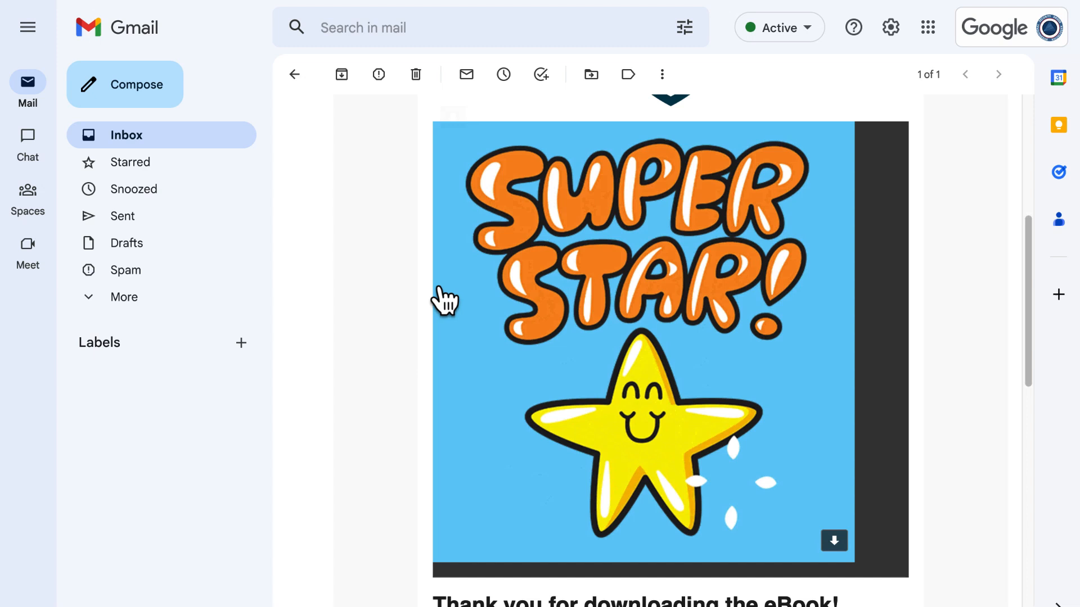
scroll("down", 3)
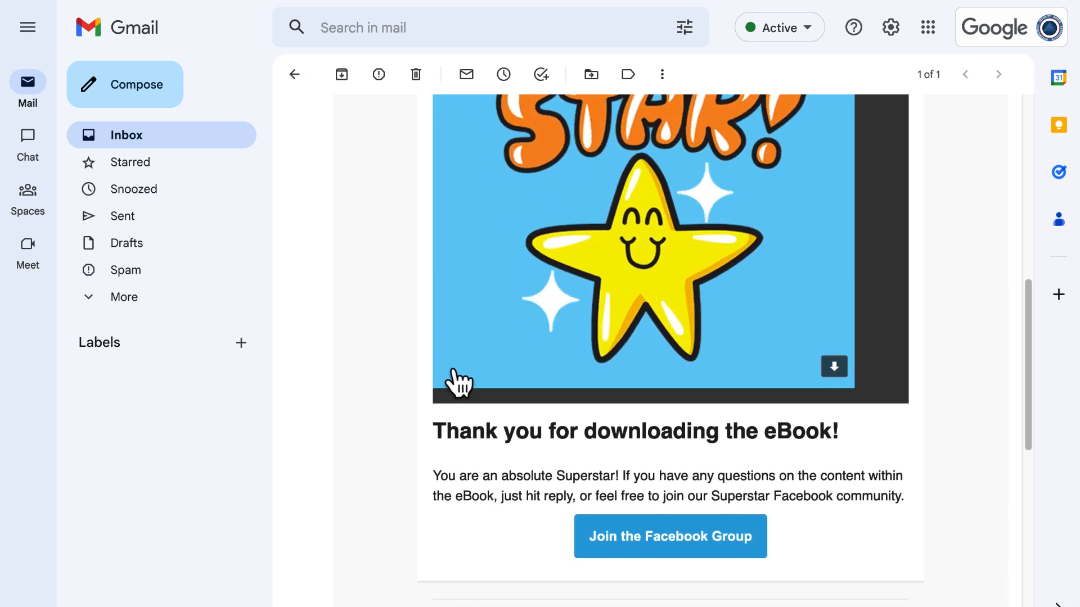